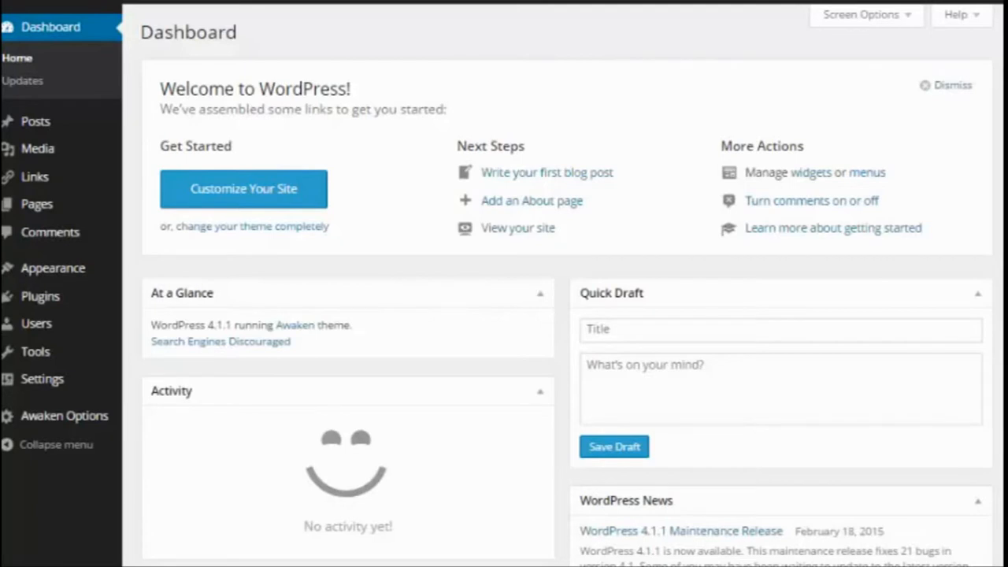
mouse_move(248, 244)
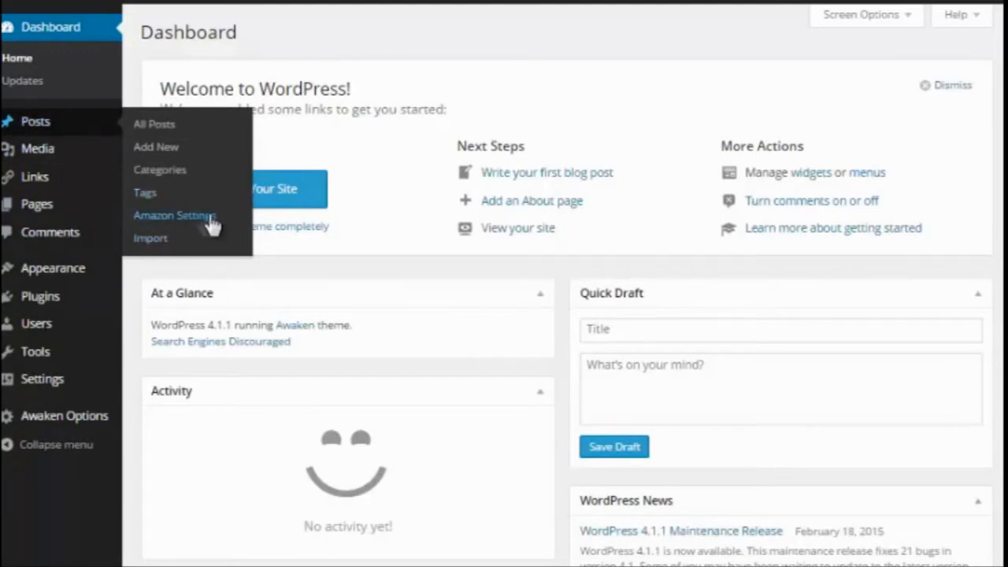
Show the Amazon Settings page with tracking ID, keys, country, image and buy-button options
click(173, 214)
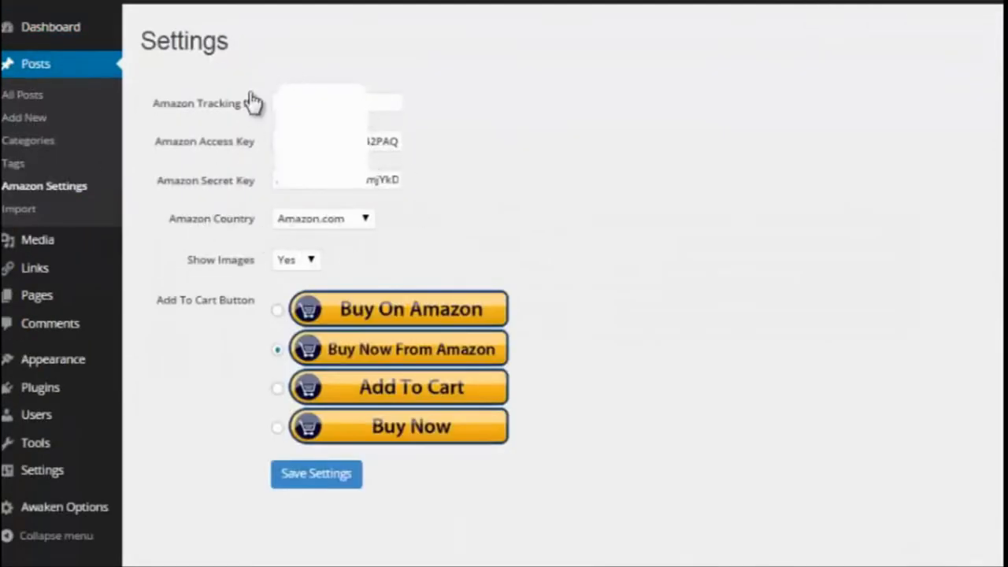
mouse_move(244, 283)
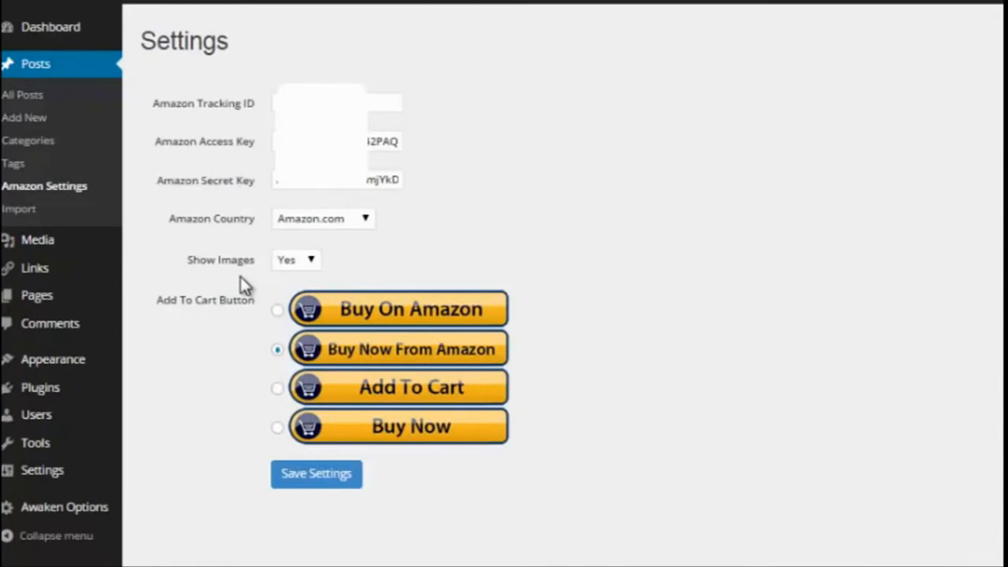
mouse_move(403, 350)
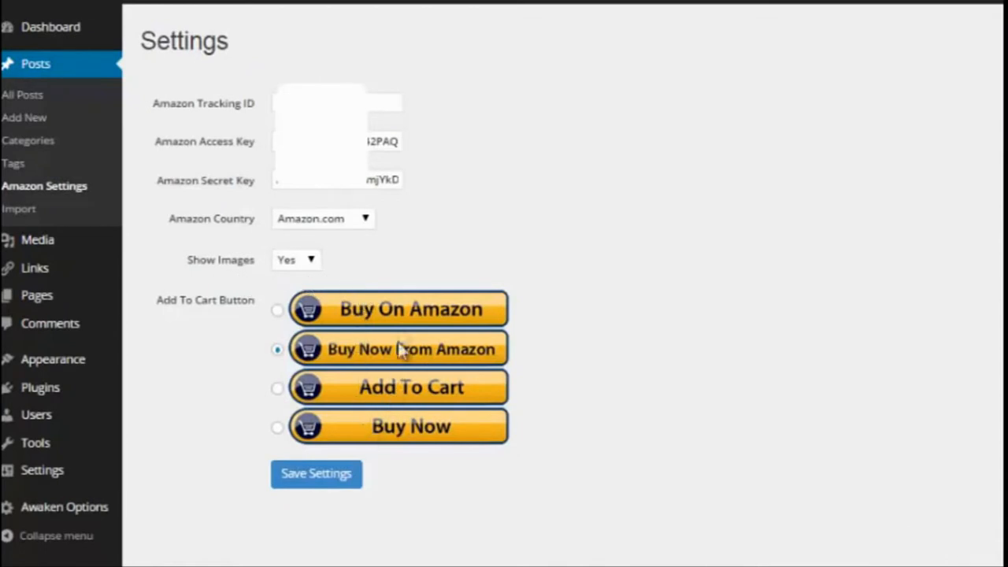
mouse_move(246, 363)
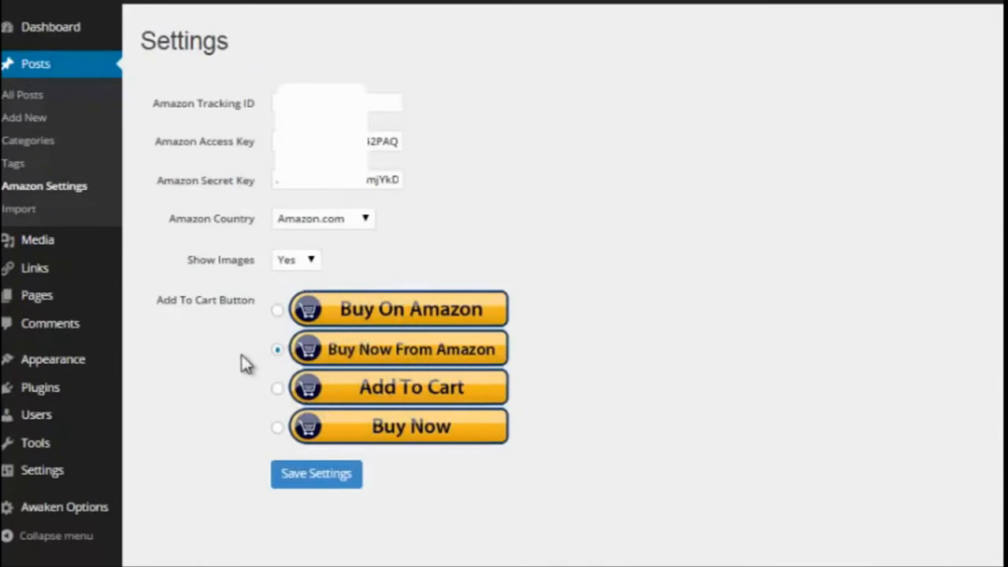
mouse_move(260, 441)
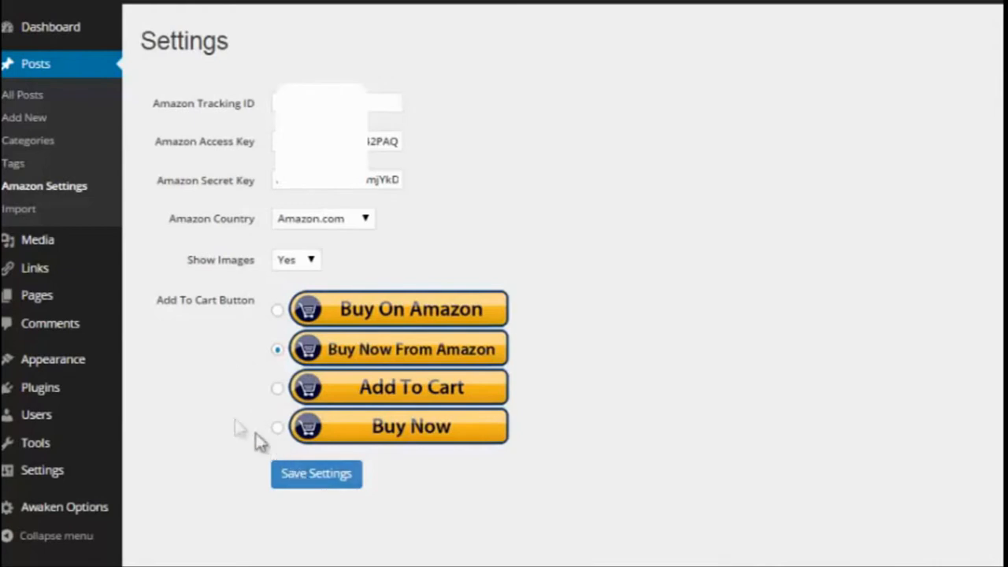
mouse_move(19, 217)
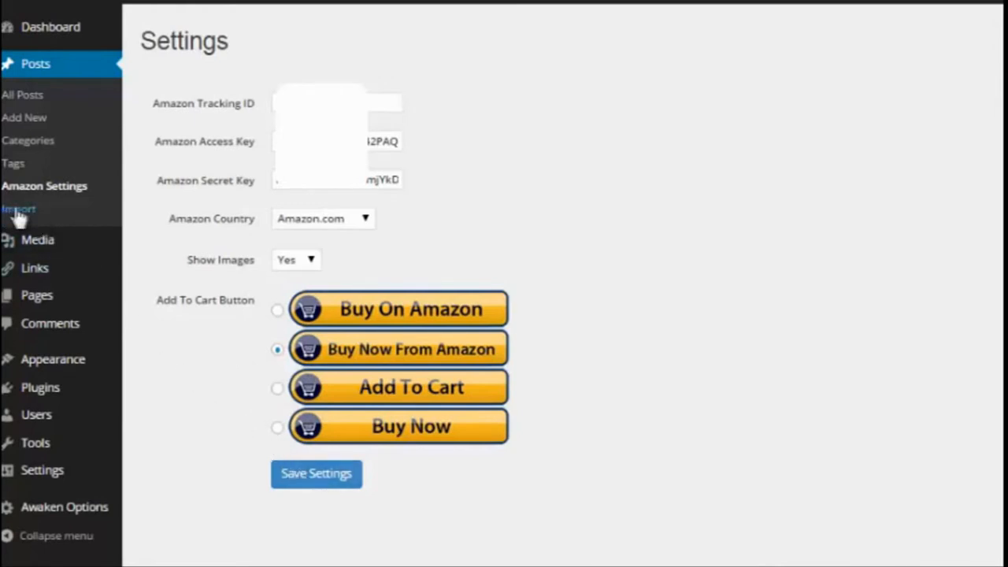
Go to Posts > Import, show the empty Camping Tent Reviews site and start a 60-second Google timer
click(19, 208)
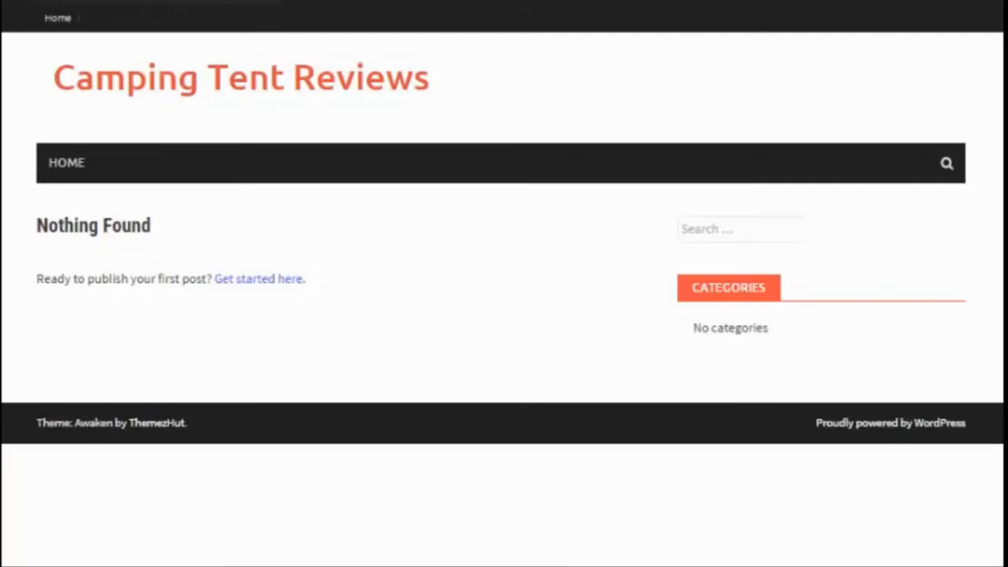
mouse_move(195, 181)
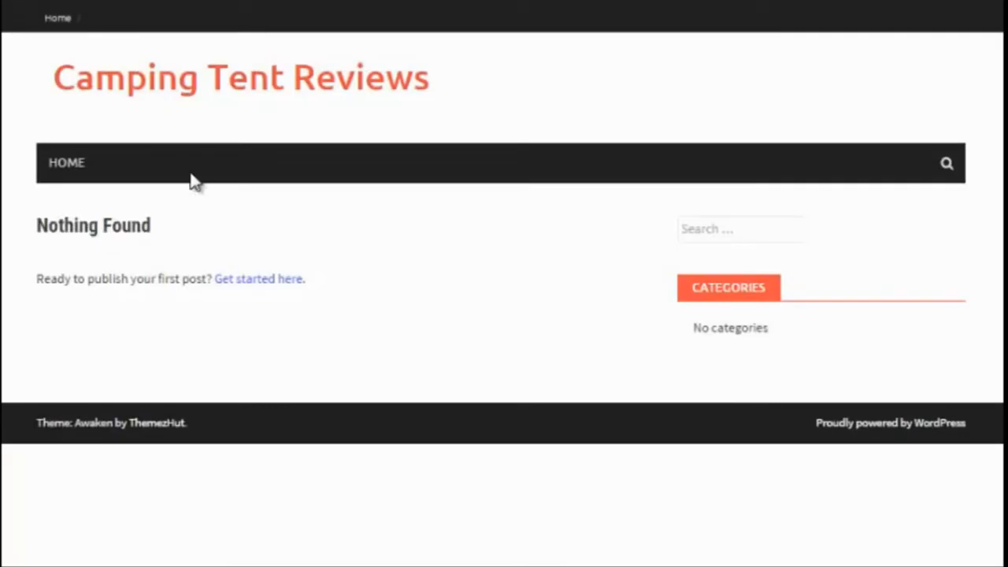
mouse_move(219, 221)
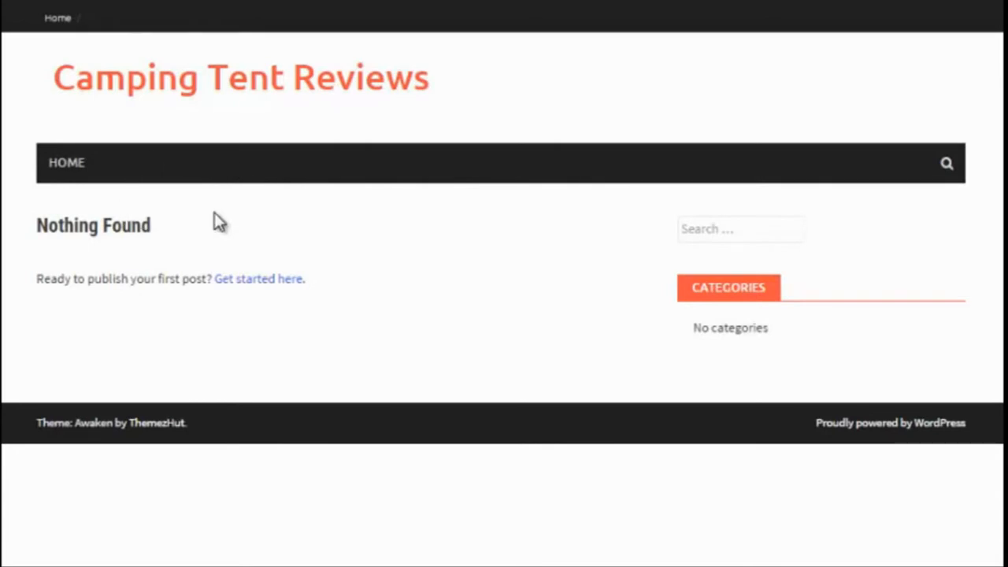
mouse_move(428, 214)
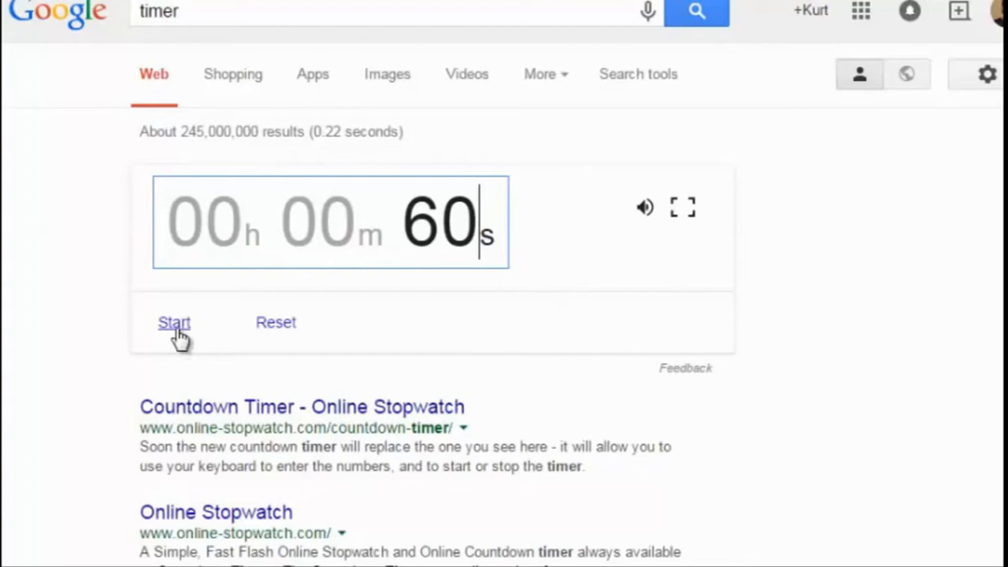
click(174, 321)
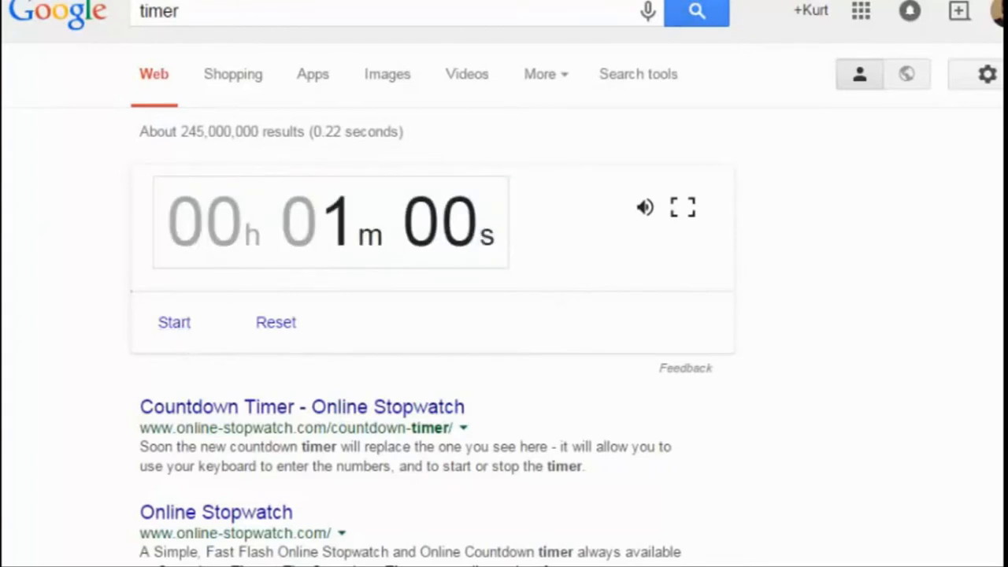
click(174, 321)
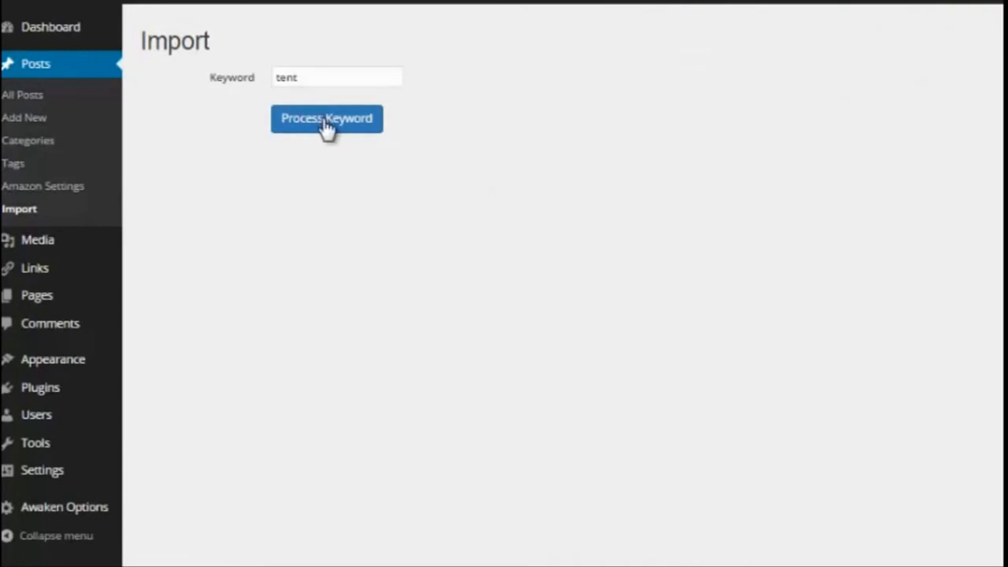
mouse_move(296, 76)
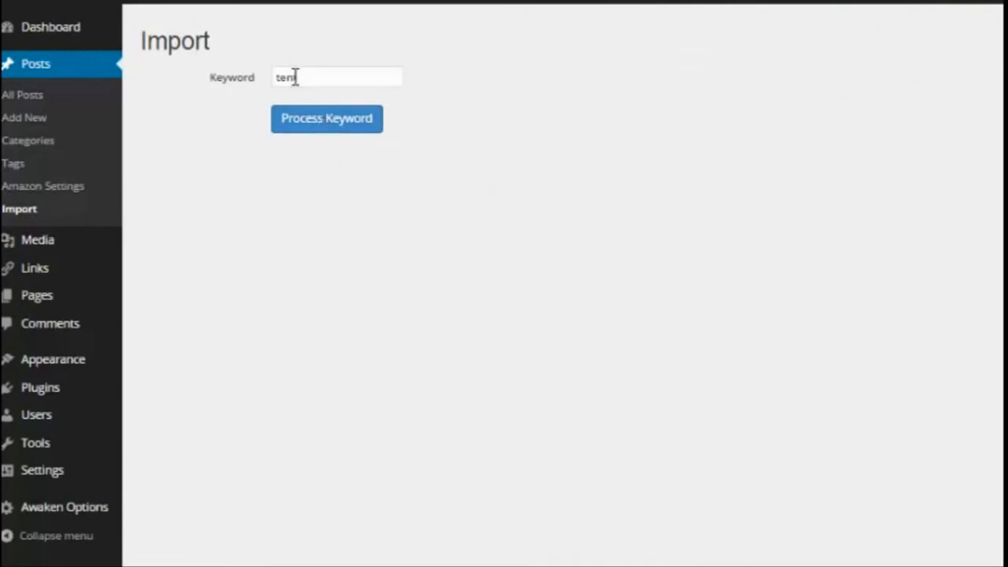
Process the keyword 'tent' and tick the Sundome 4-Person, Sundome 2-Person, Wenzel Alpine and other tents for import
click(326, 118)
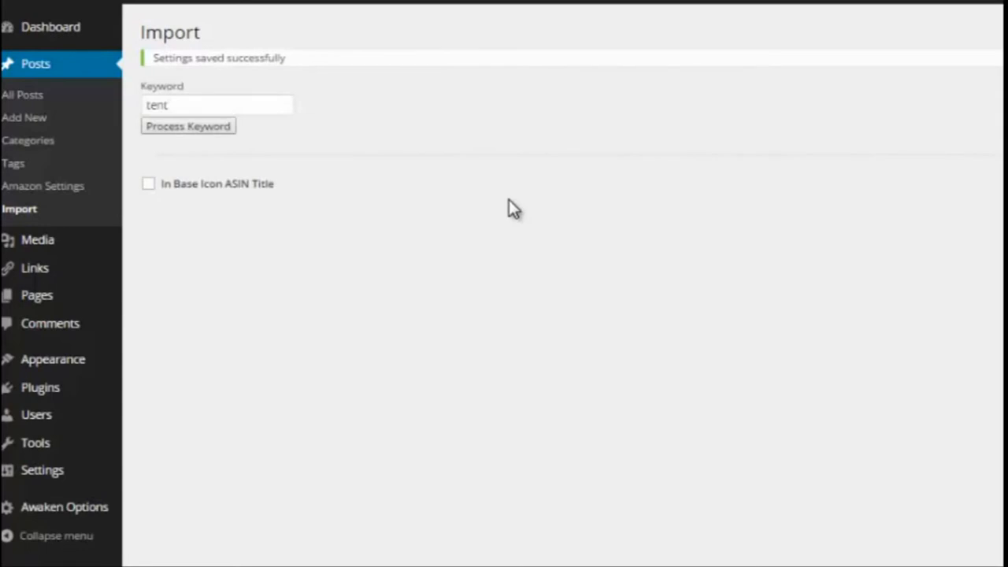
click(187, 126)
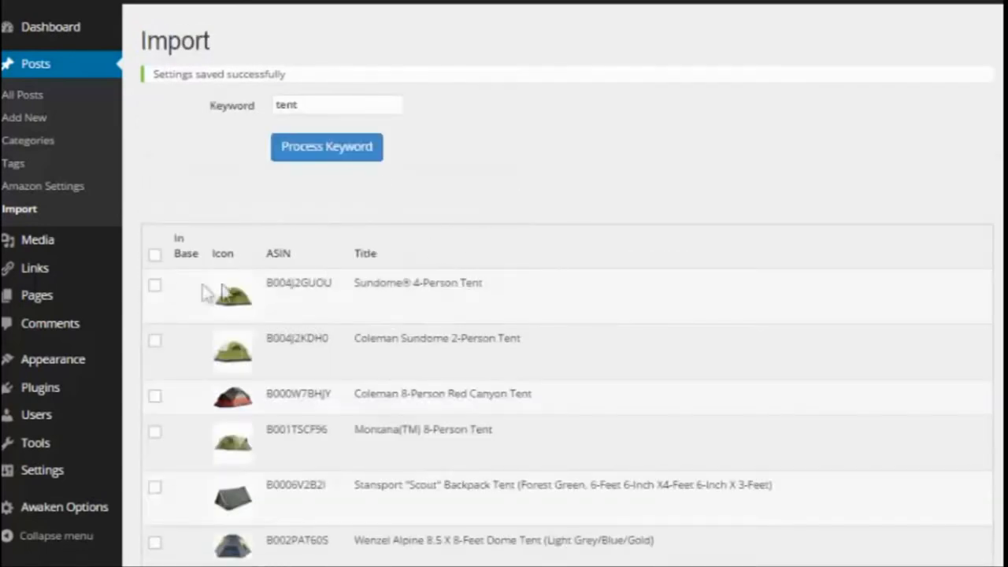
click(154, 284)
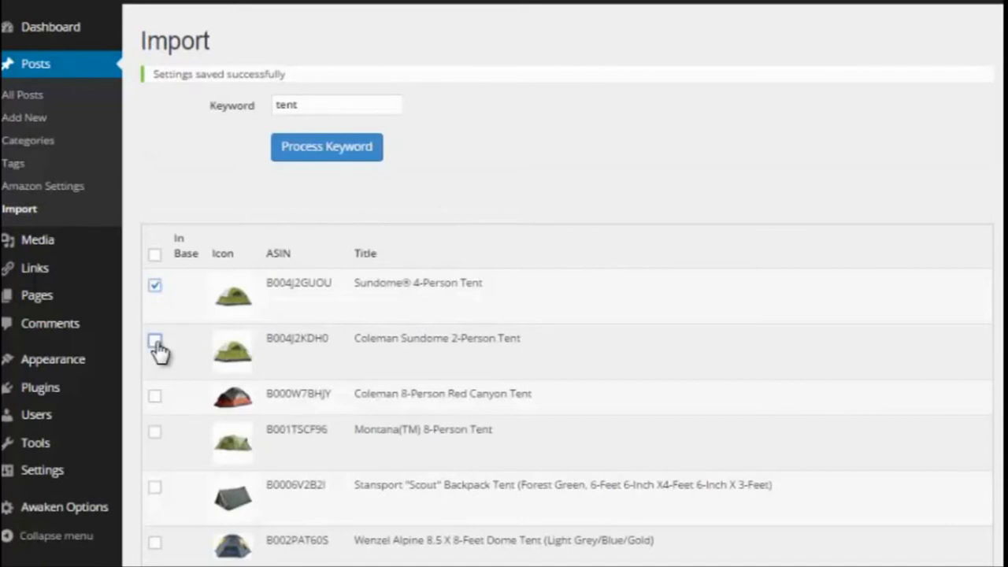
click(154, 431)
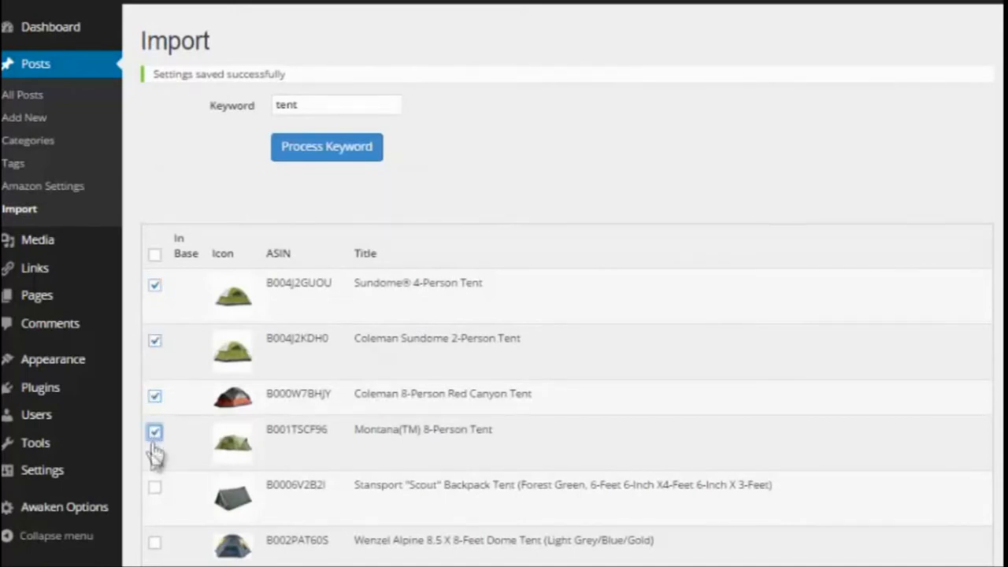
click(154, 485)
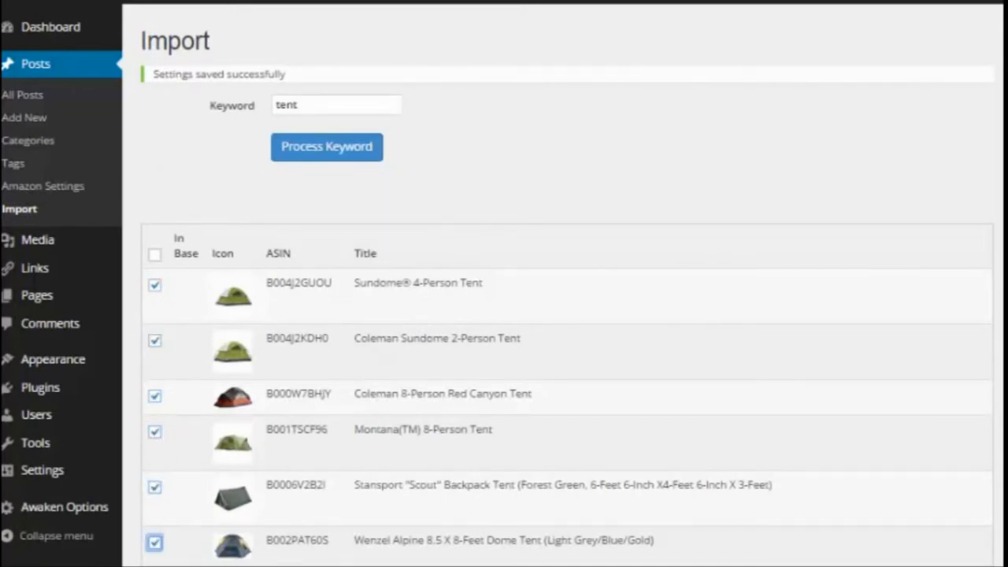
scroll(down, 3)
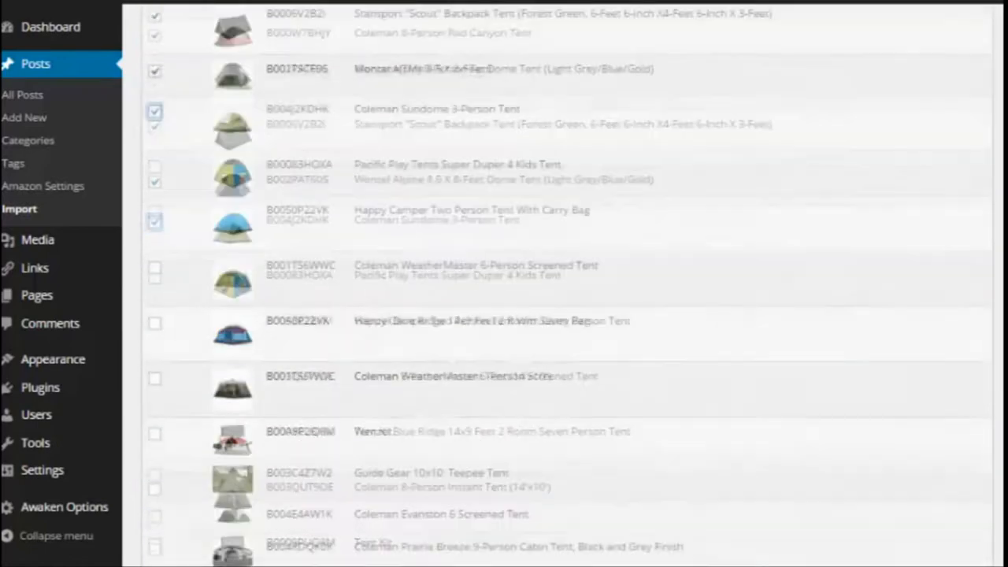
scroll(down, 3)
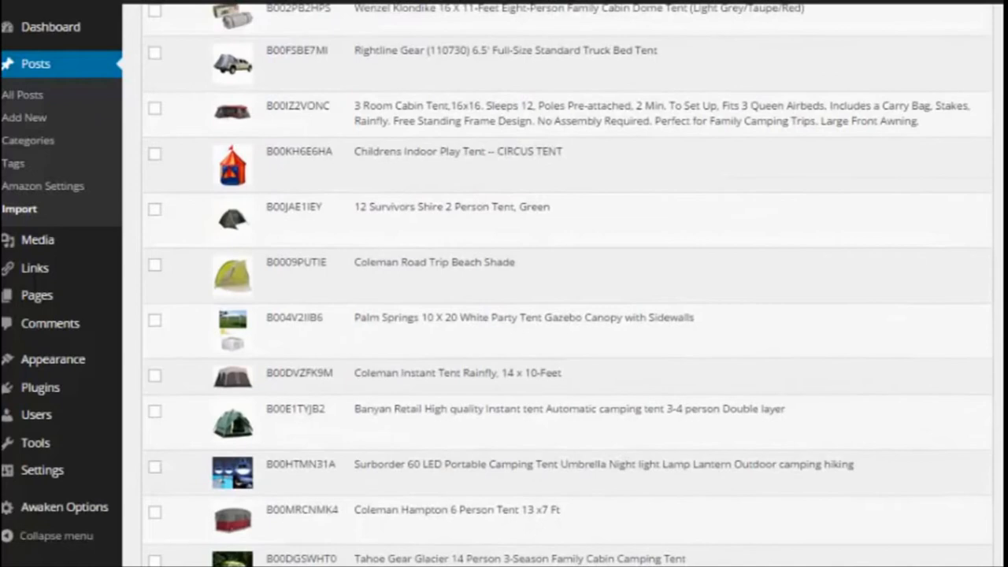
scroll(down, 3)
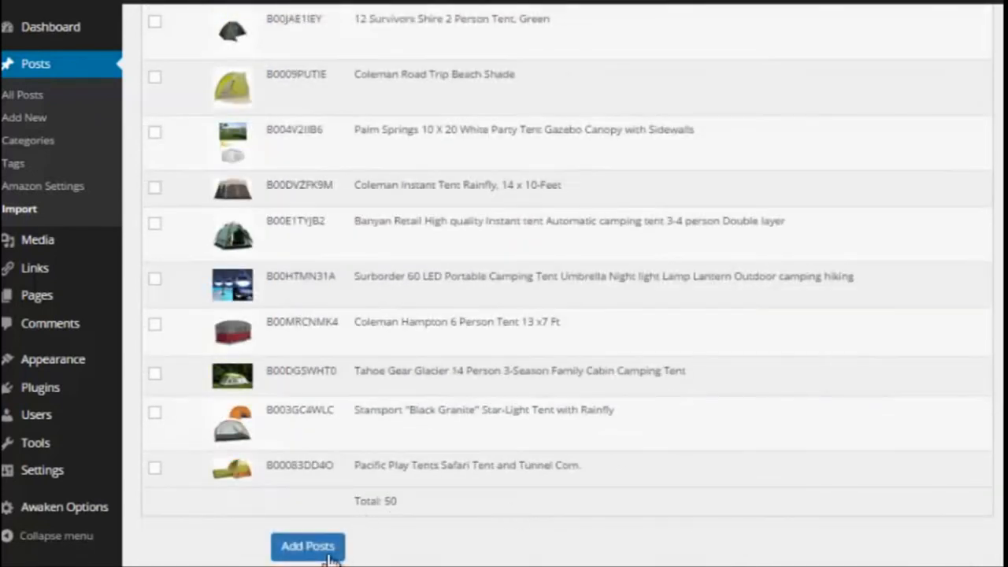
Add the ticked tents as posts and view them on the Camping Tent Reviews home page before the timer ends
click(307, 545)
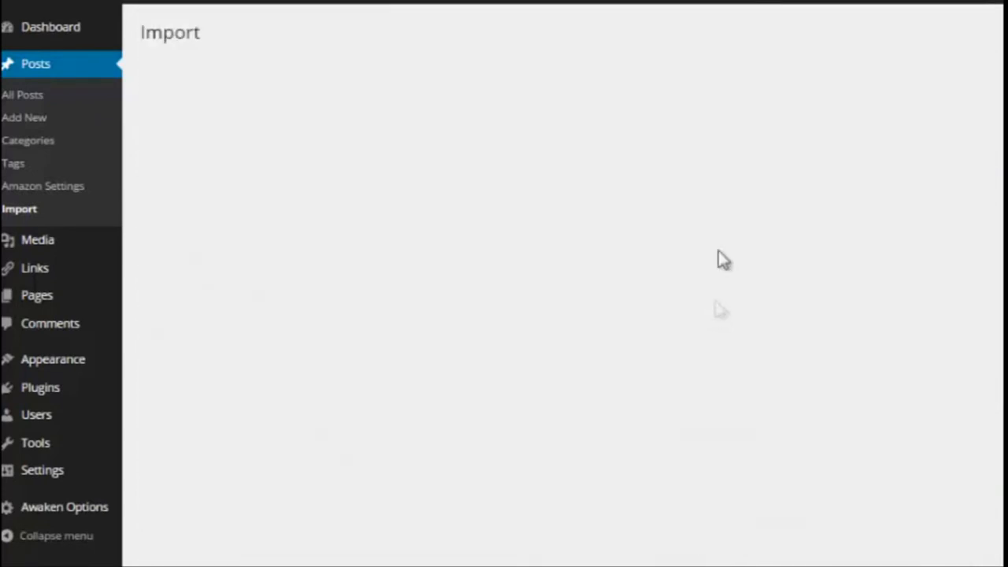
mouse_move(725, 82)
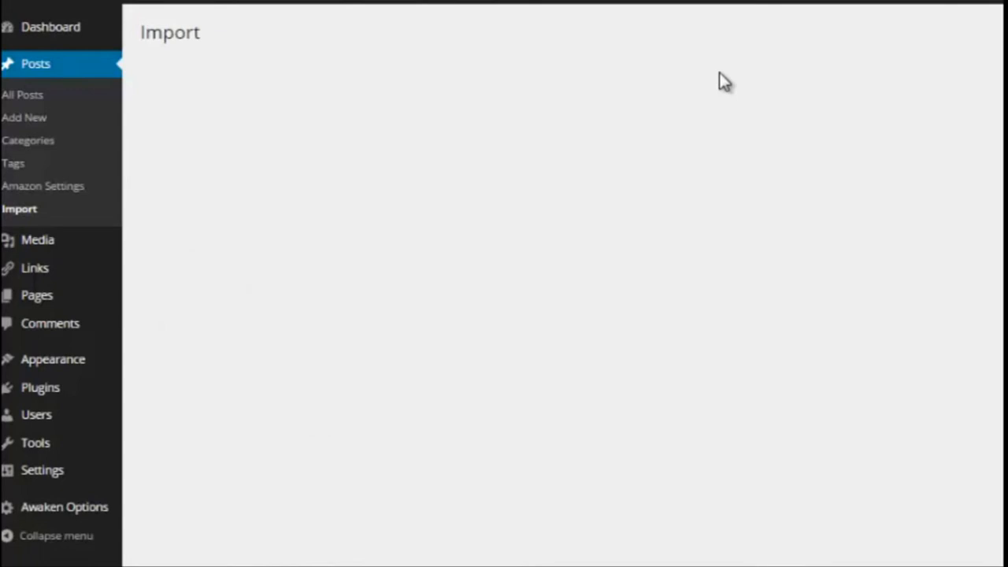
click(326, 146)
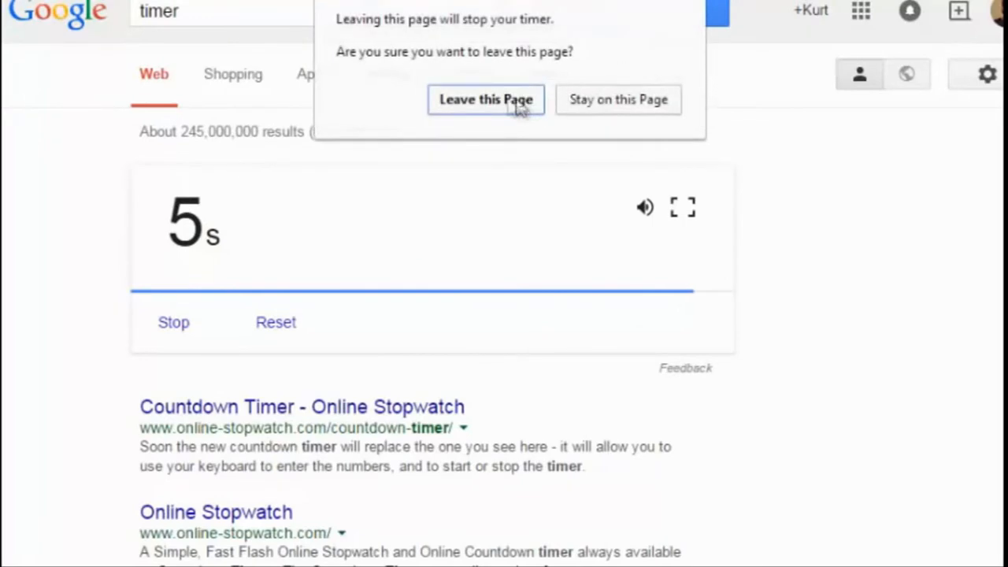
click(485, 99)
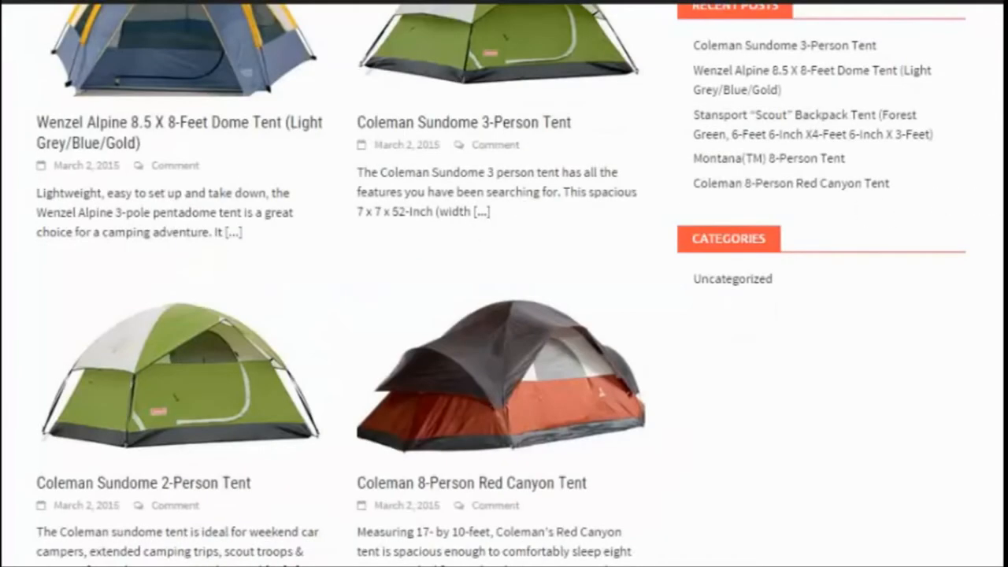
Scroll the home page to the Wenzel Alpine 8.5 X 8-Feet Dome Tent post
scroll(up, 3)
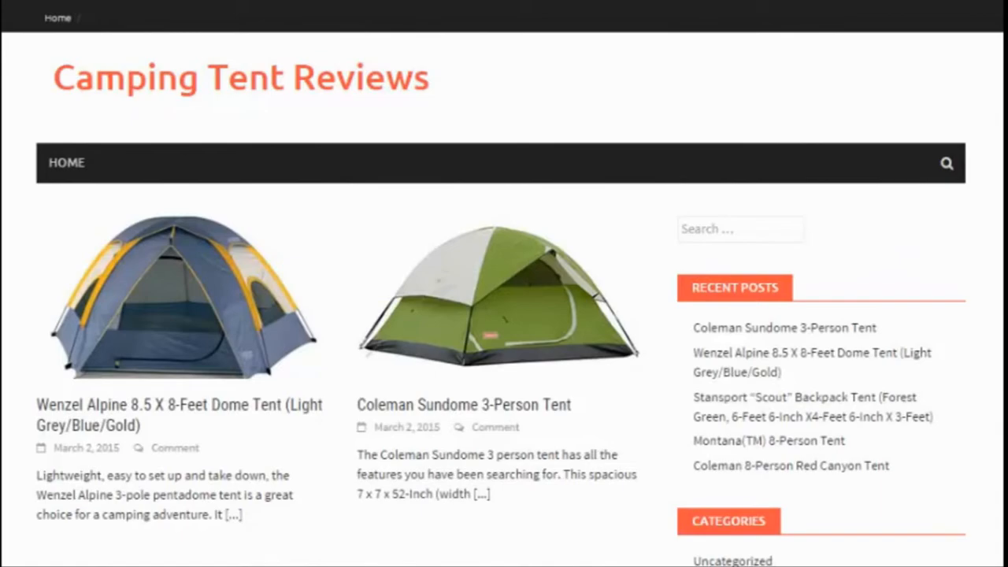
scroll(down, 3)
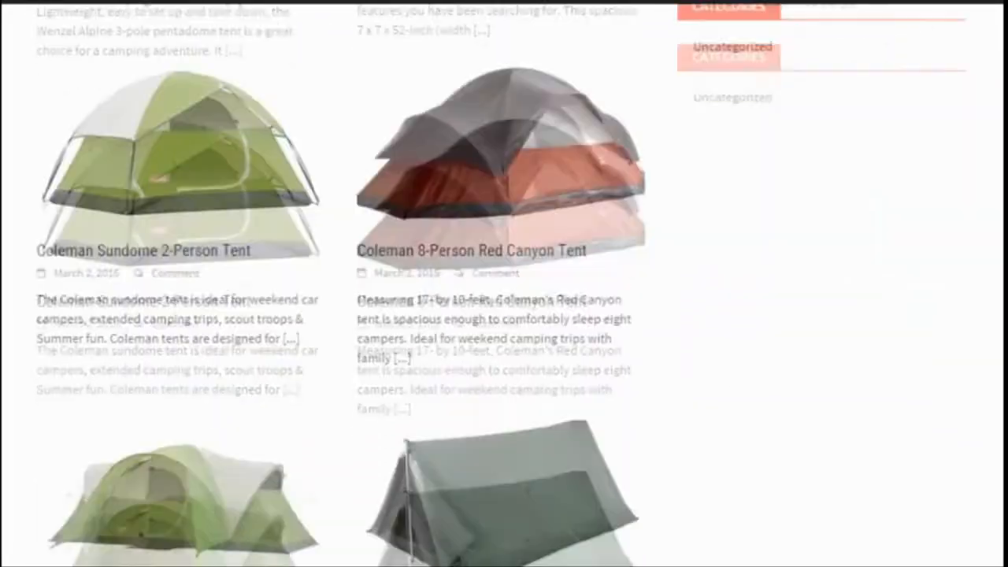
scroll(up, 3)
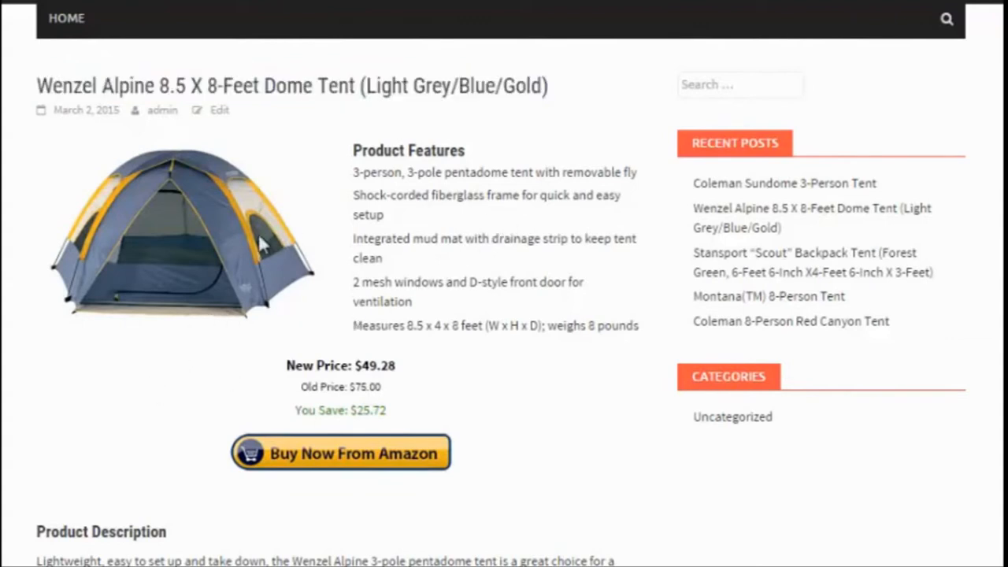
mouse_move(173, 271)
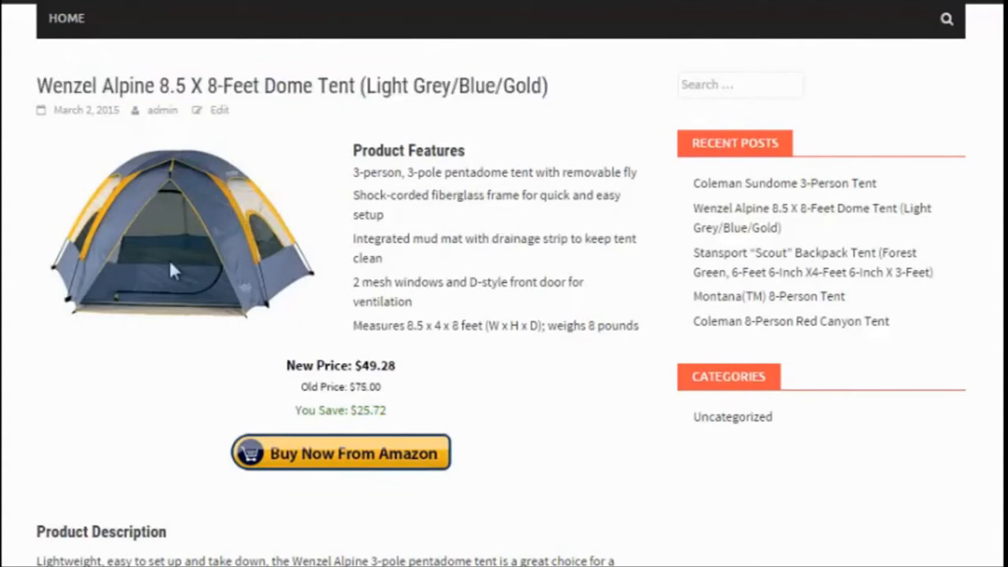
Review the Wenzel Alpine post's Product Features and price box and follow its Amazon Buy Now link
double_click(408, 150)
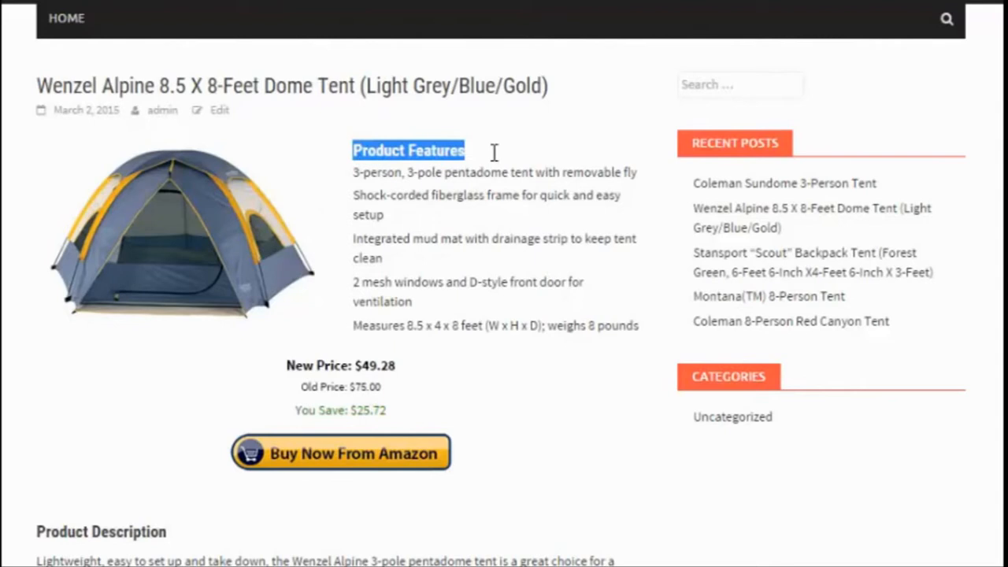
mouse_move(428, 172)
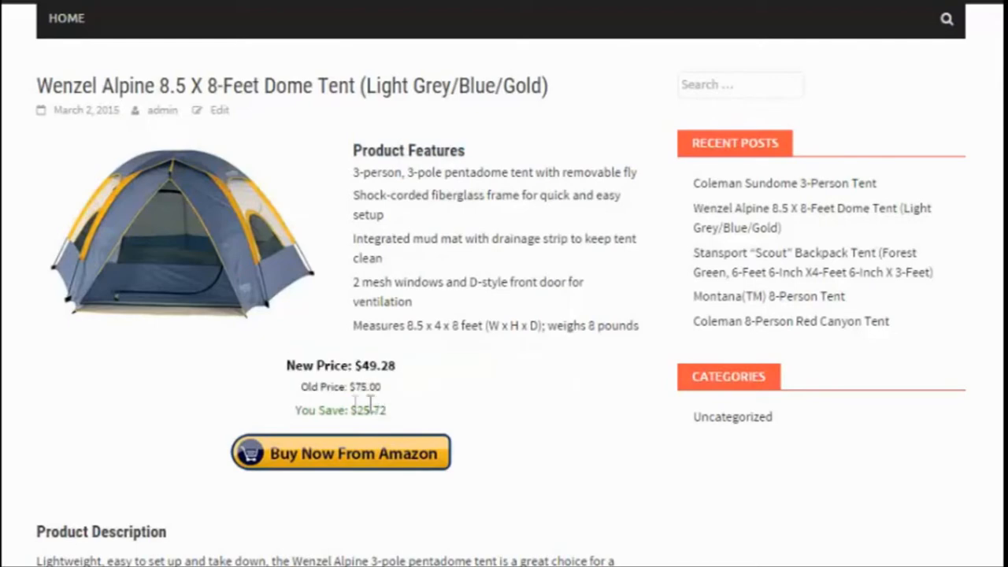
scroll(down, 3)
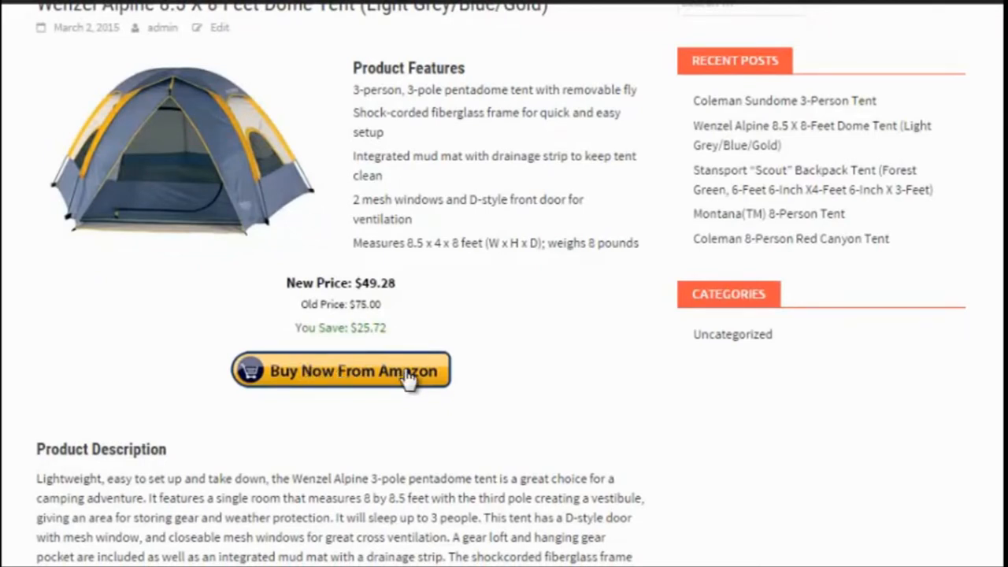
mouse_move(340, 380)
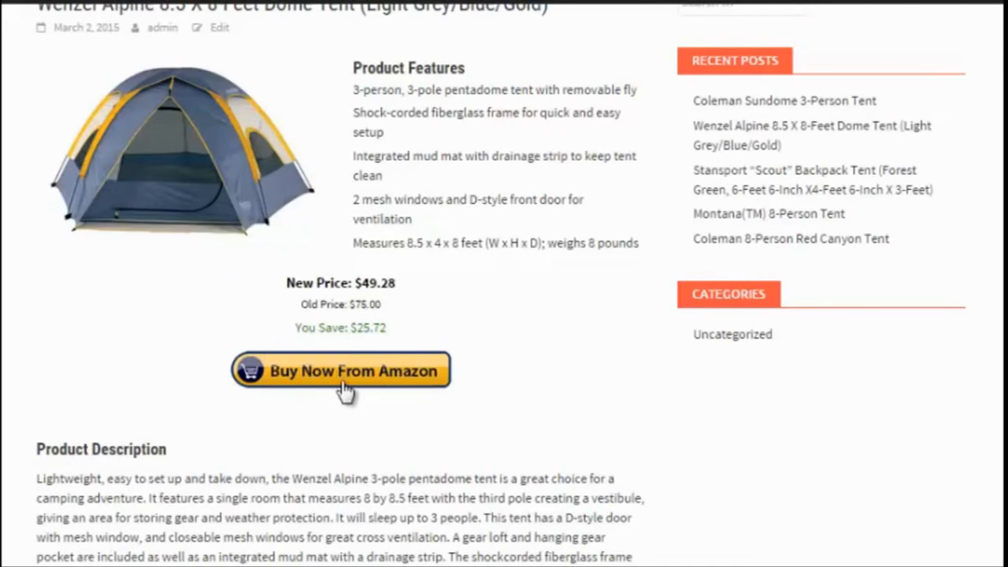
click(340, 370)
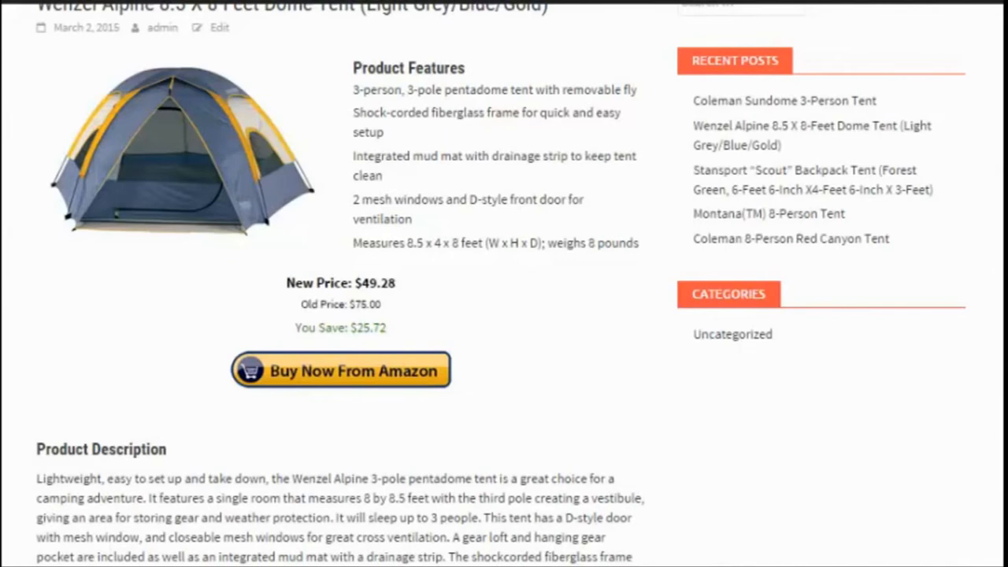
Scroll through the post's description and embedded Amazon customer reviews, then back toward the top
scroll(down, 3)
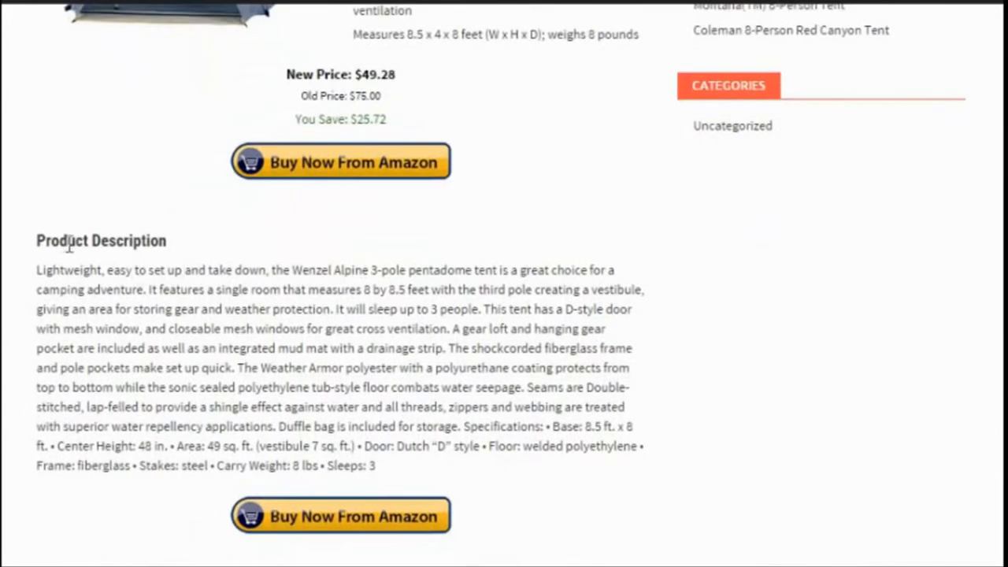
scroll(down, 3)
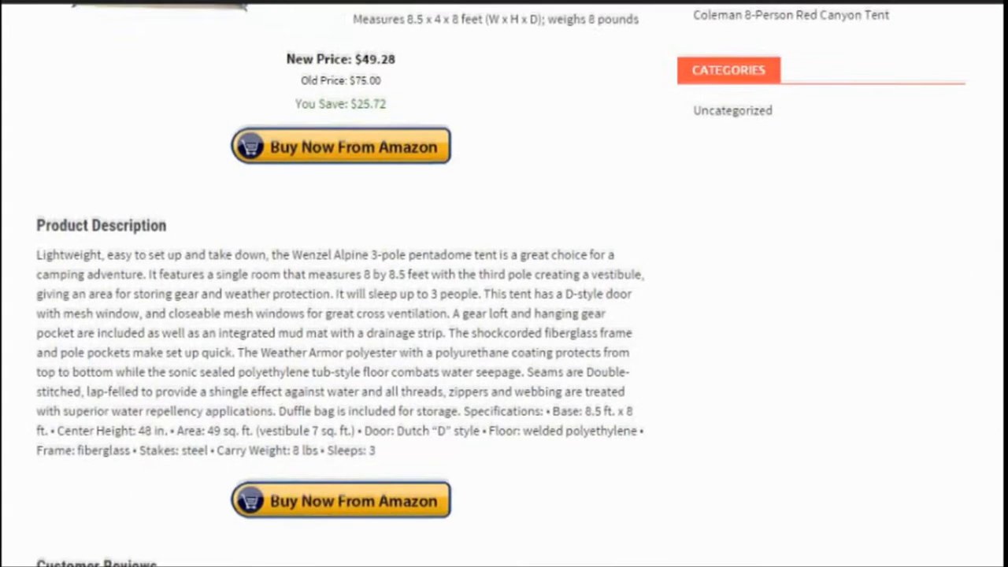
scroll(down, 3)
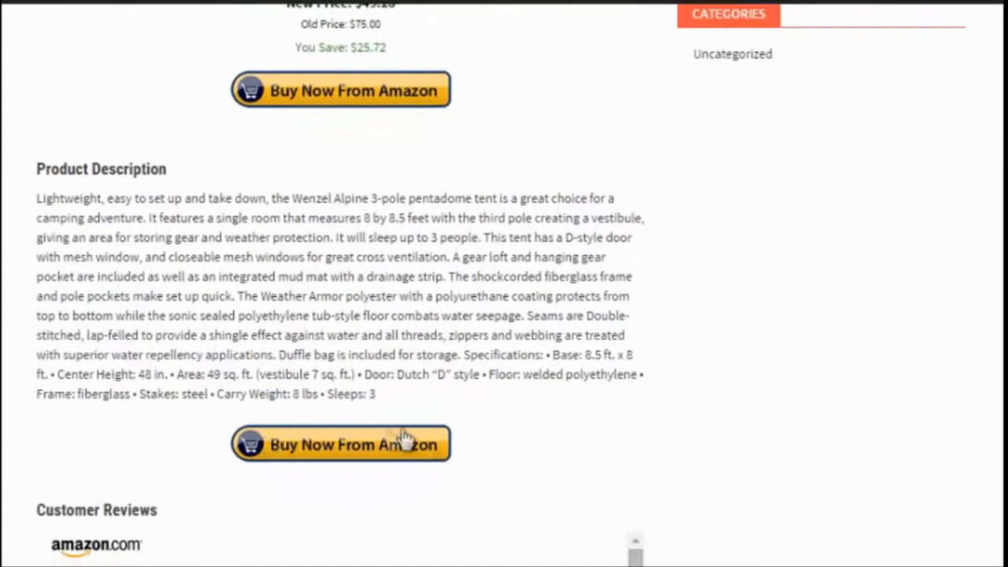
mouse_move(362, 453)
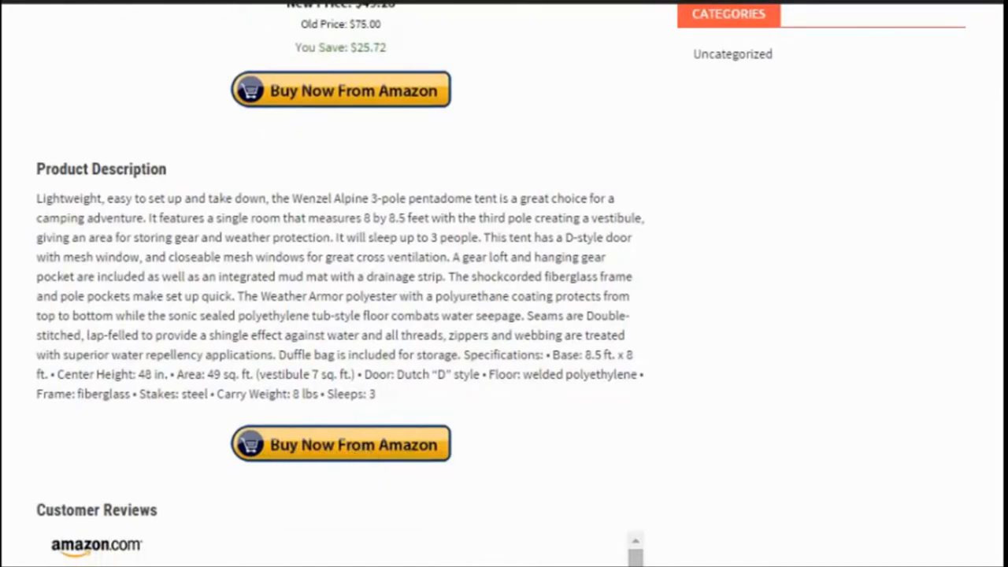
scroll(down, 3)
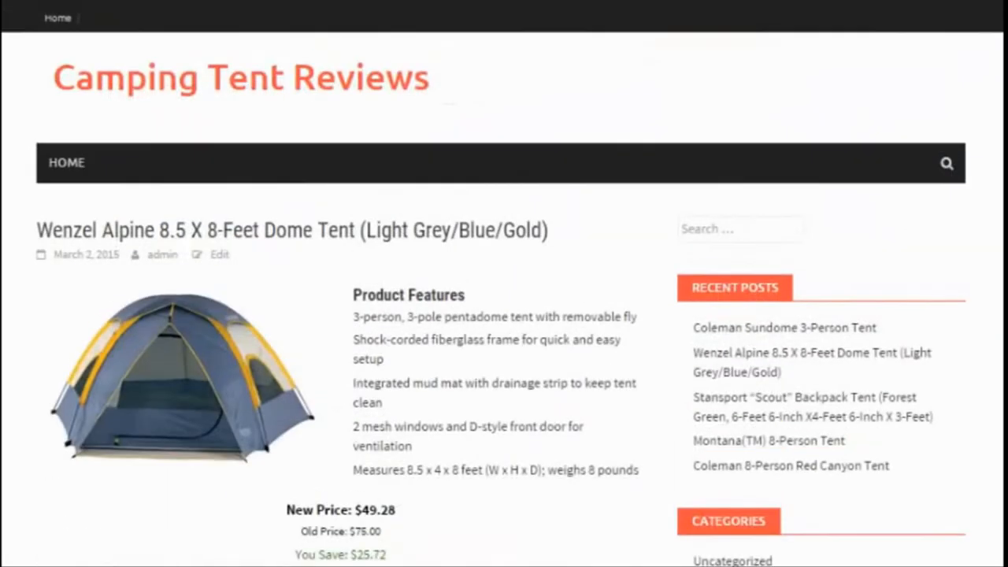
scroll(down, 3)
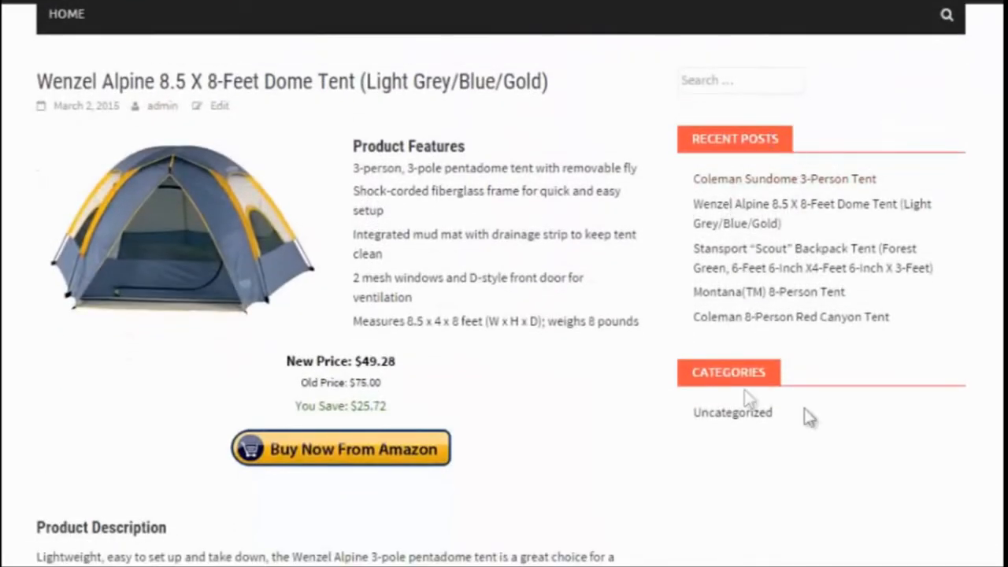
scroll(up, 3)
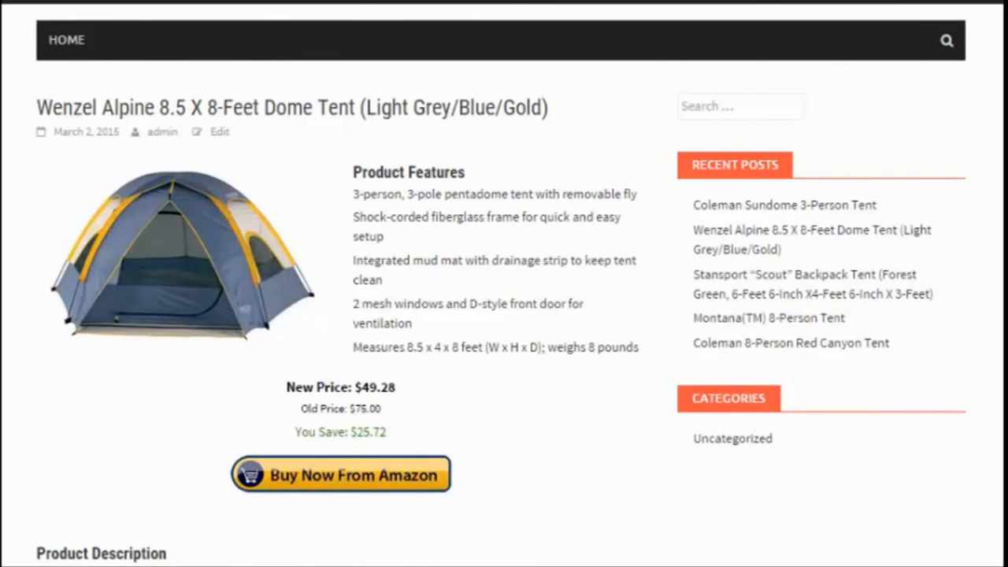
scroll(down, 3)
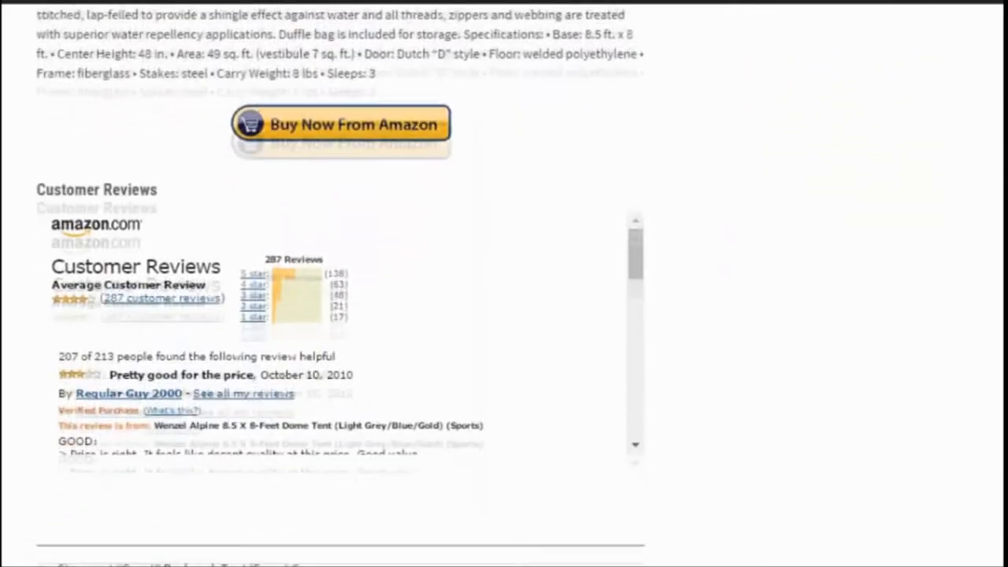
scroll(up, 3)
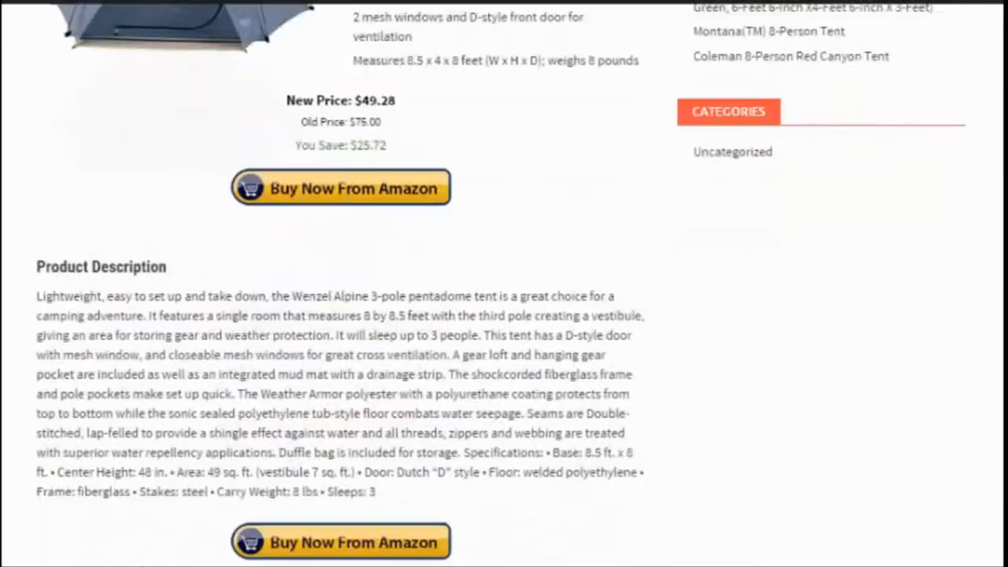
scroll(up, 3)
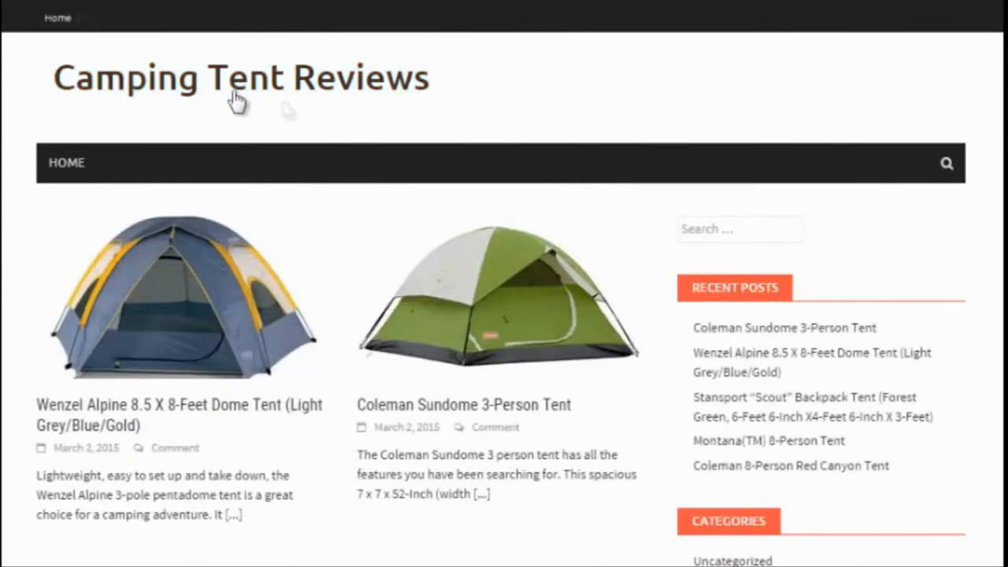
scroll(down, 3)
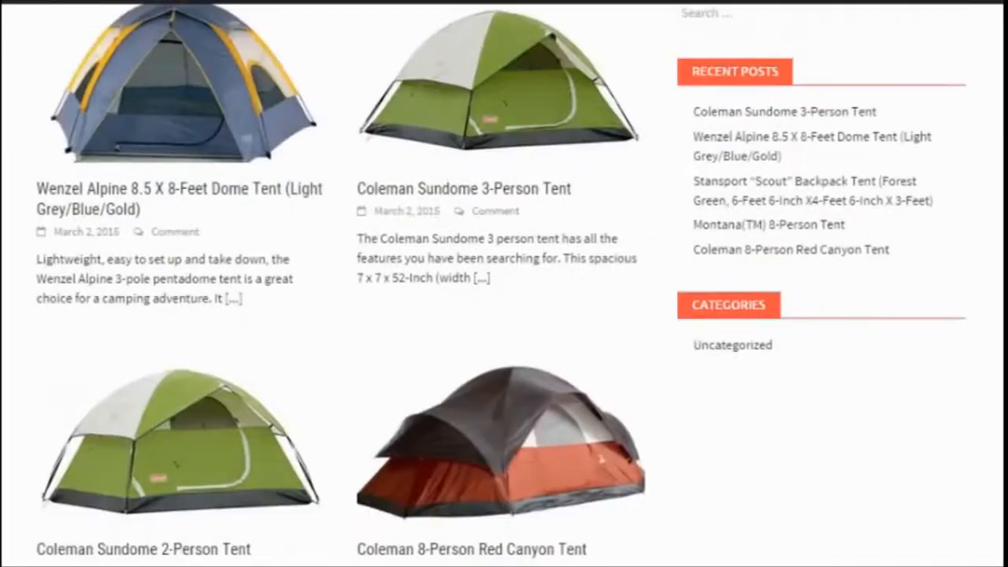
Replace the import keyword 'tent' with 'sleeping bag' and process it
click(326, 147)
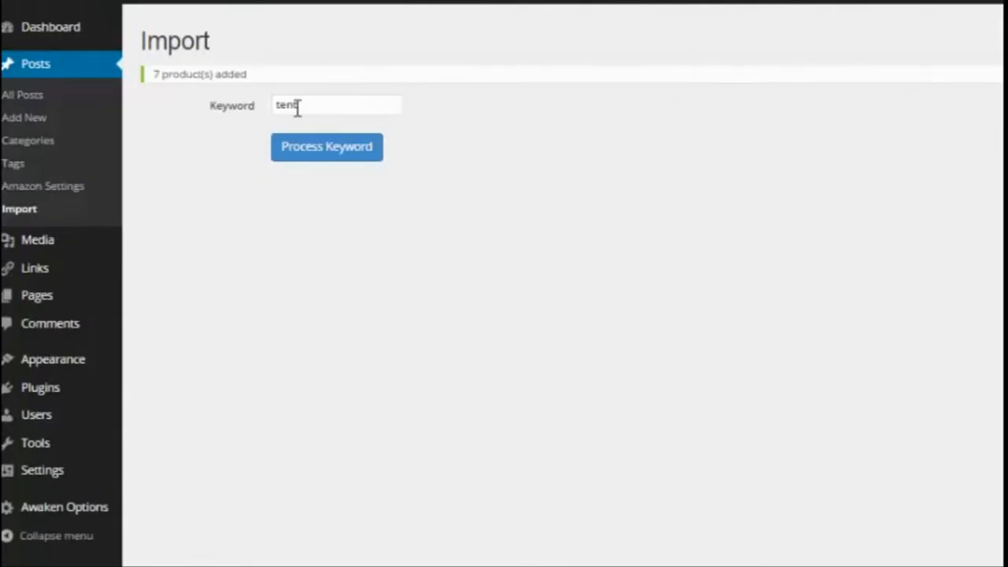
triple_click(337, 104)
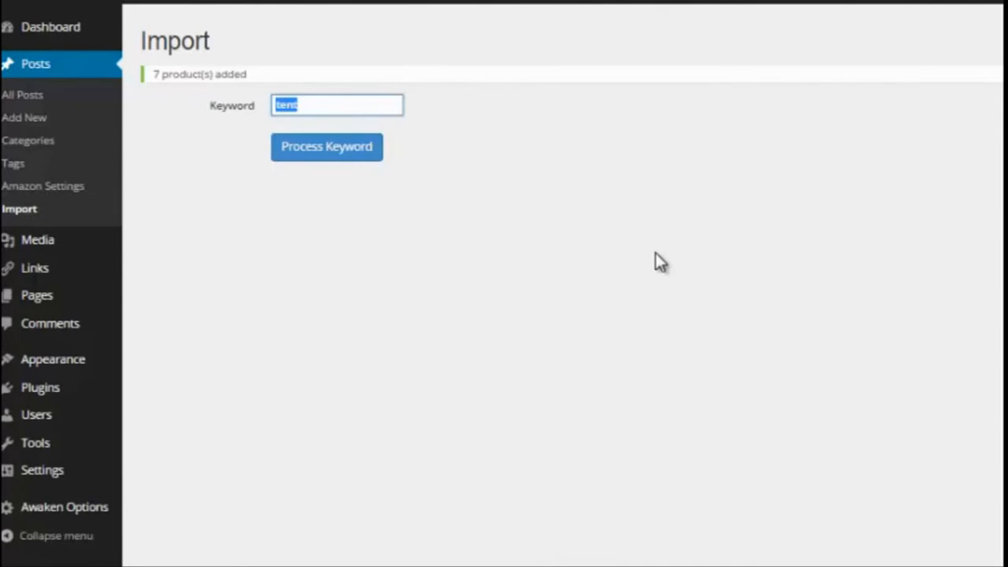
mouse_move(589, 198)
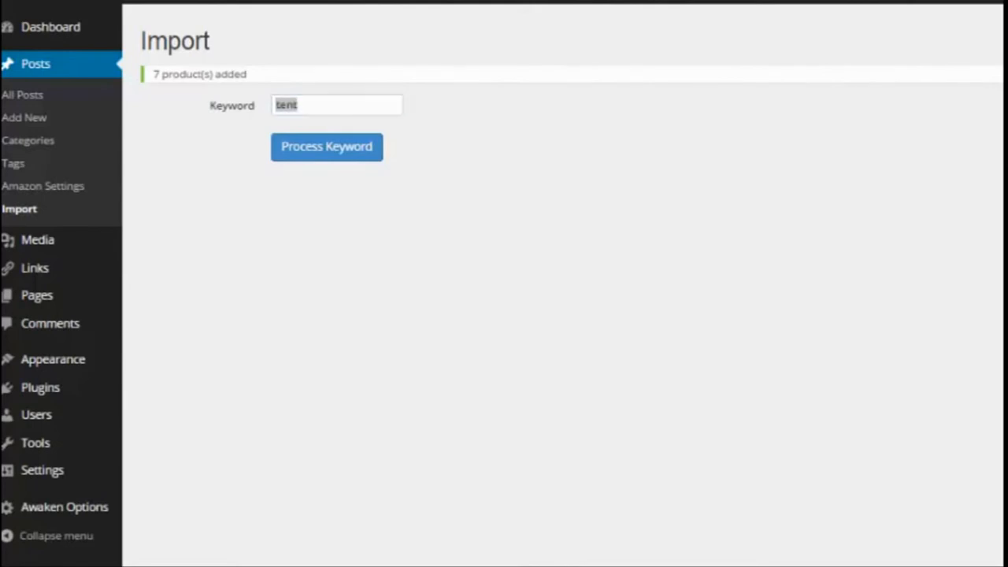
mouse_move(359, 212)
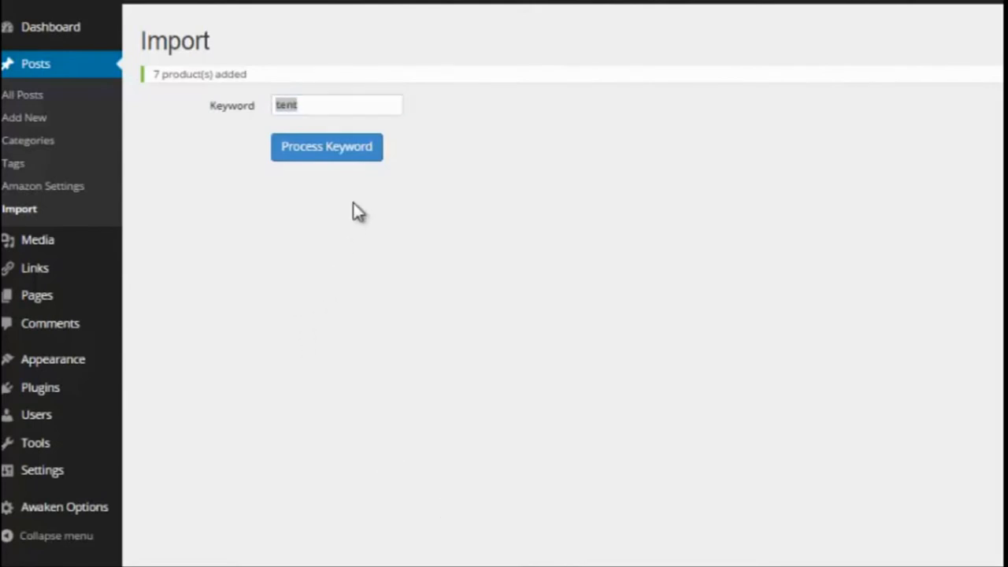
mouse_move(327, 104)
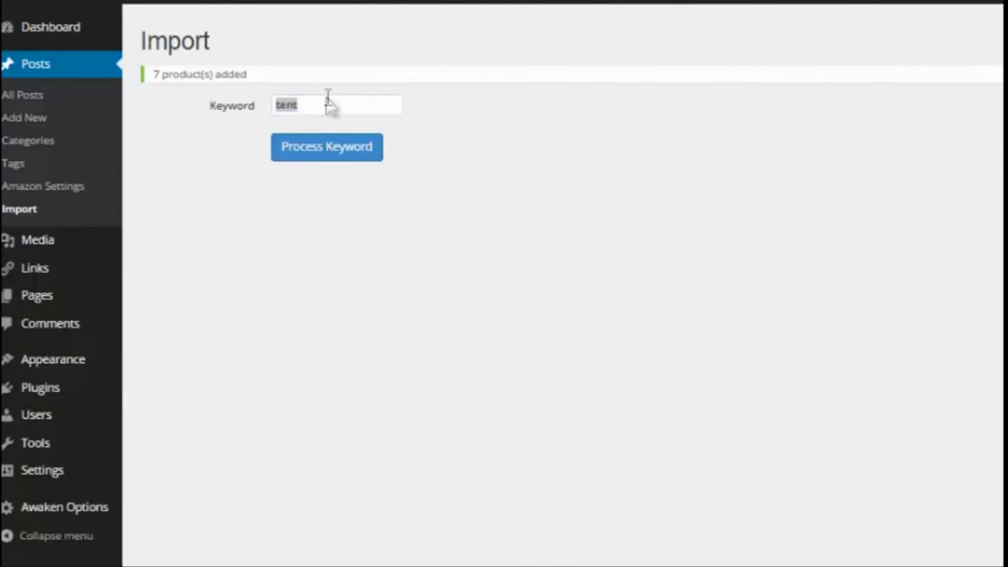
text(sleeping bag)
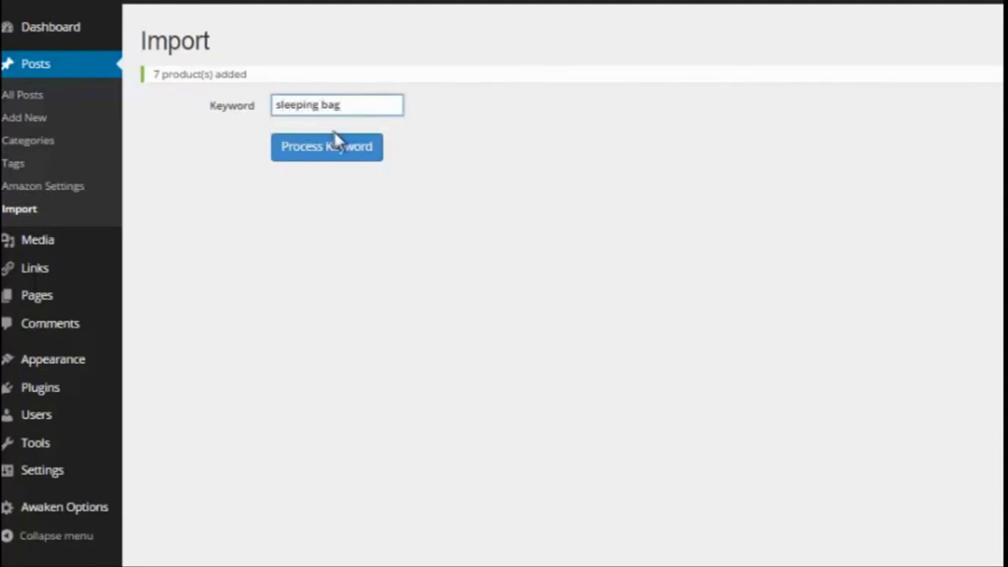
click(326, 146)
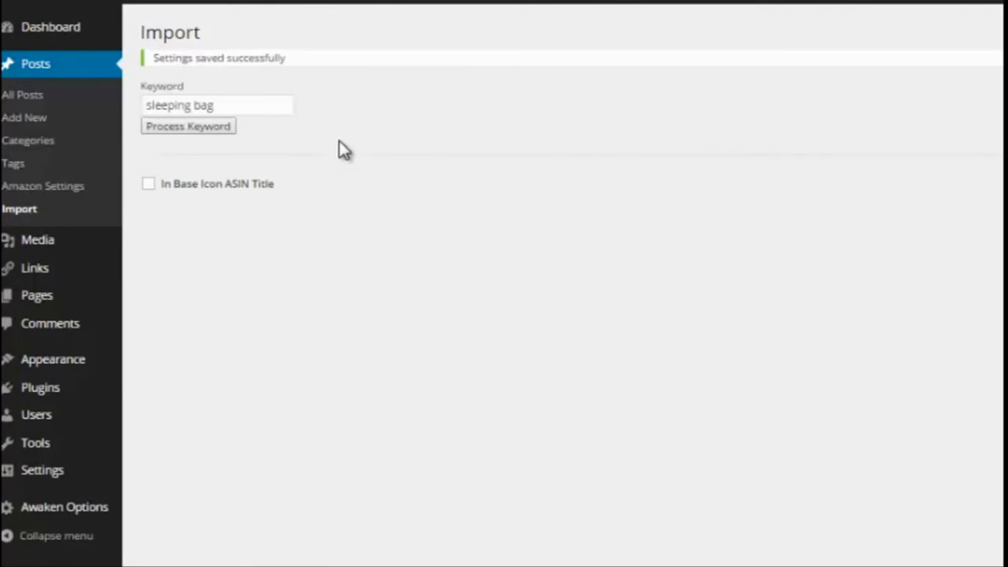
mouse_move(354, 244)
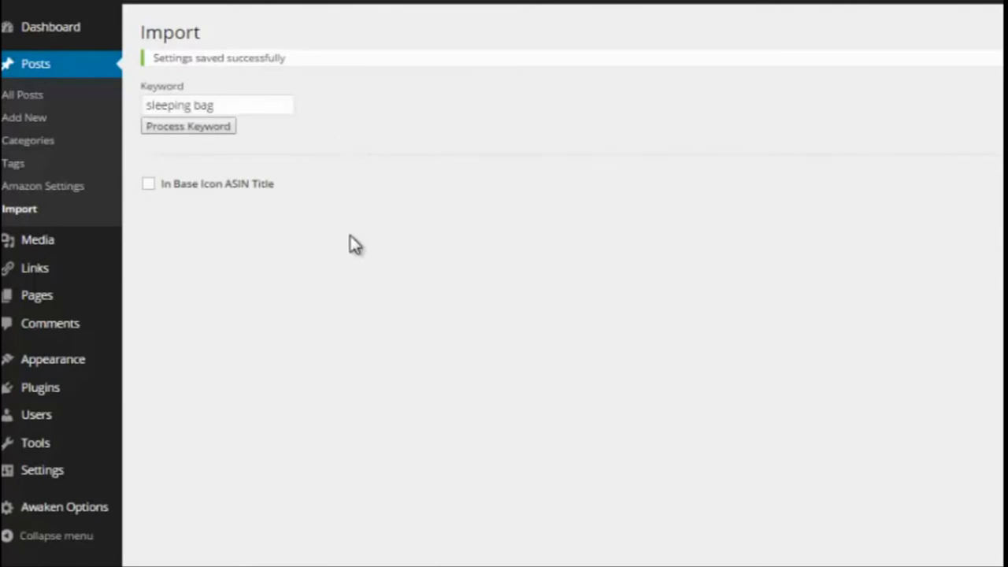
Tick the first Coleman sleeping bags for import and scroll down the results list
click(187, 126)
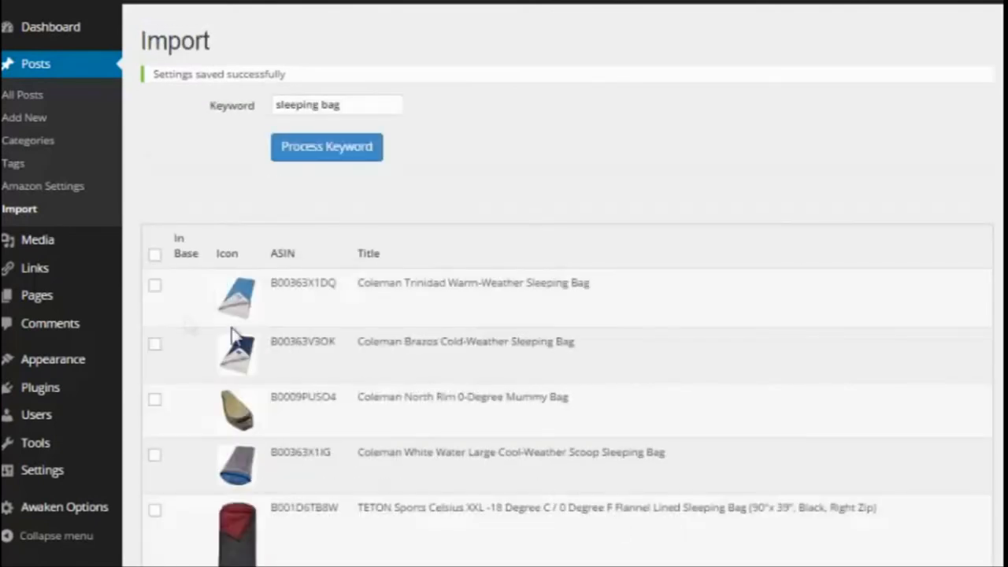
click(154, 284)
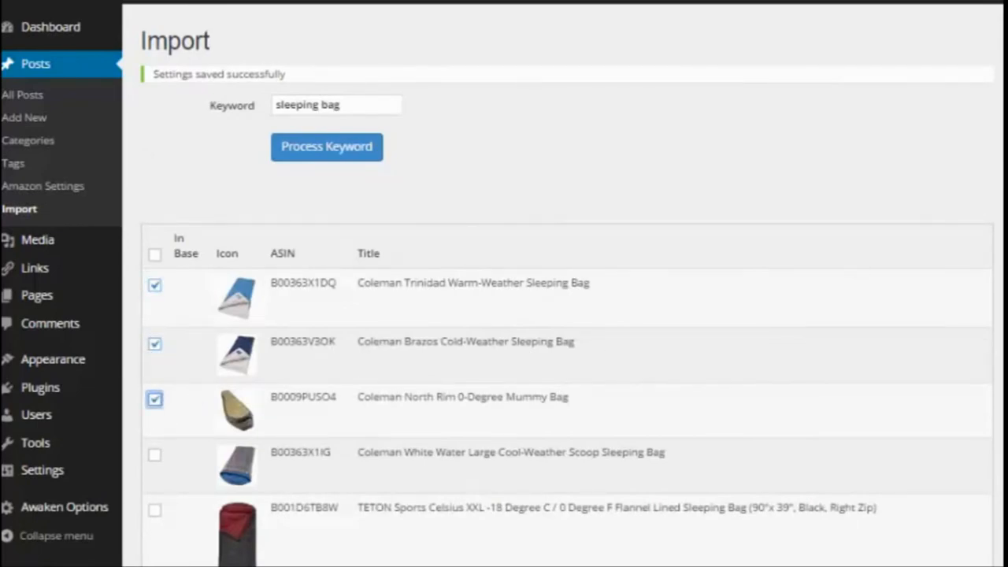
scroll(down, 3)
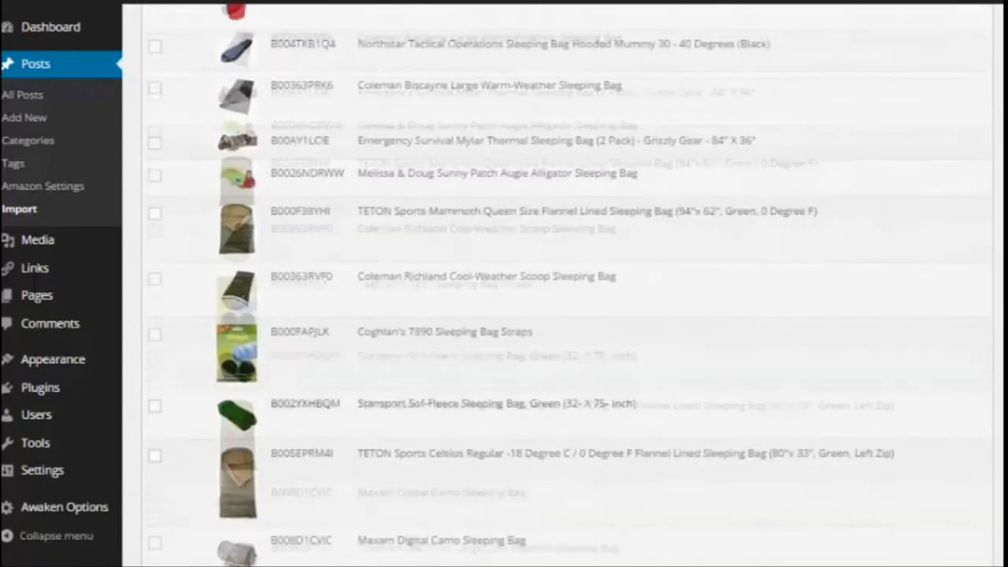
scroll(down, 3)
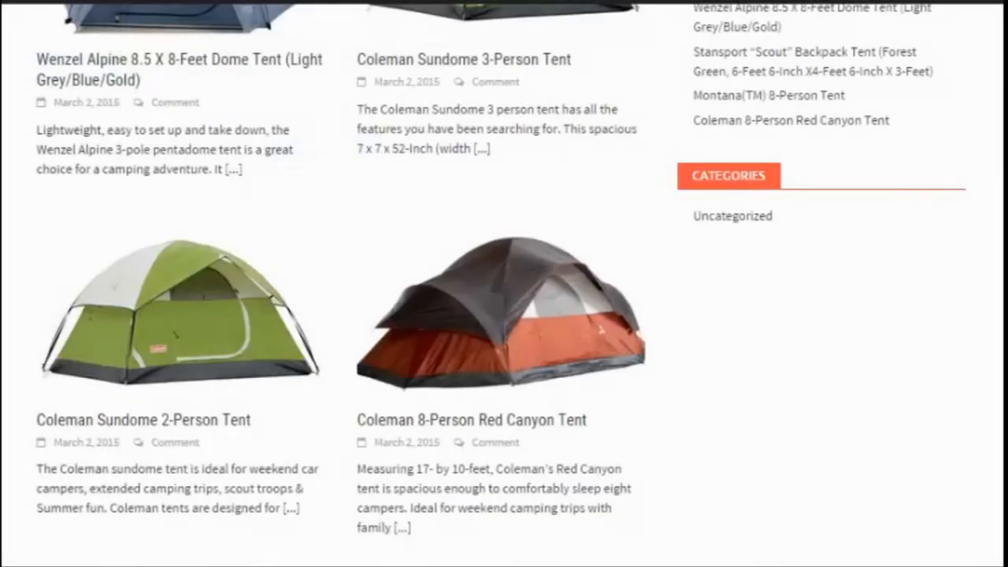
scroll(up, 3)
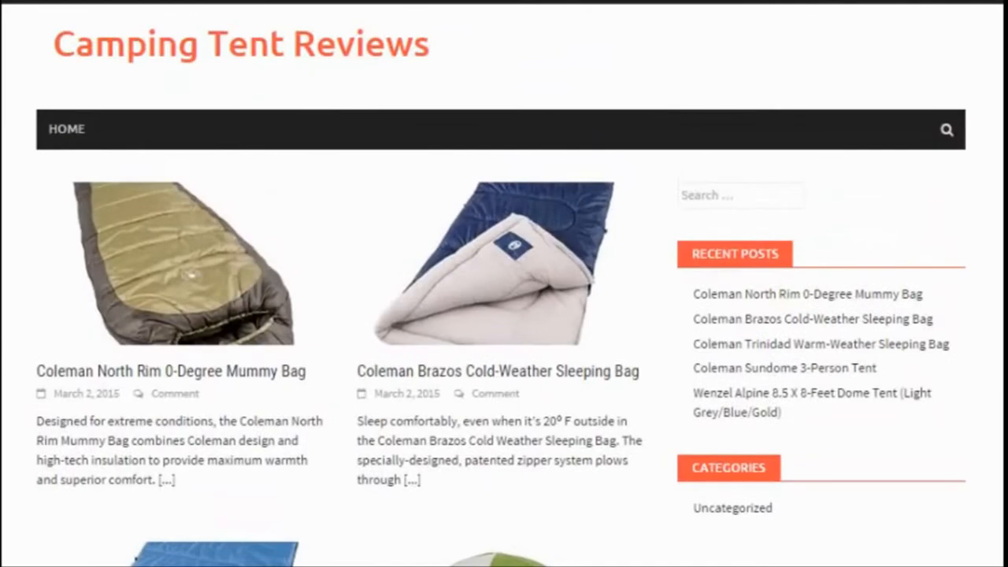
scroll(down, 3)
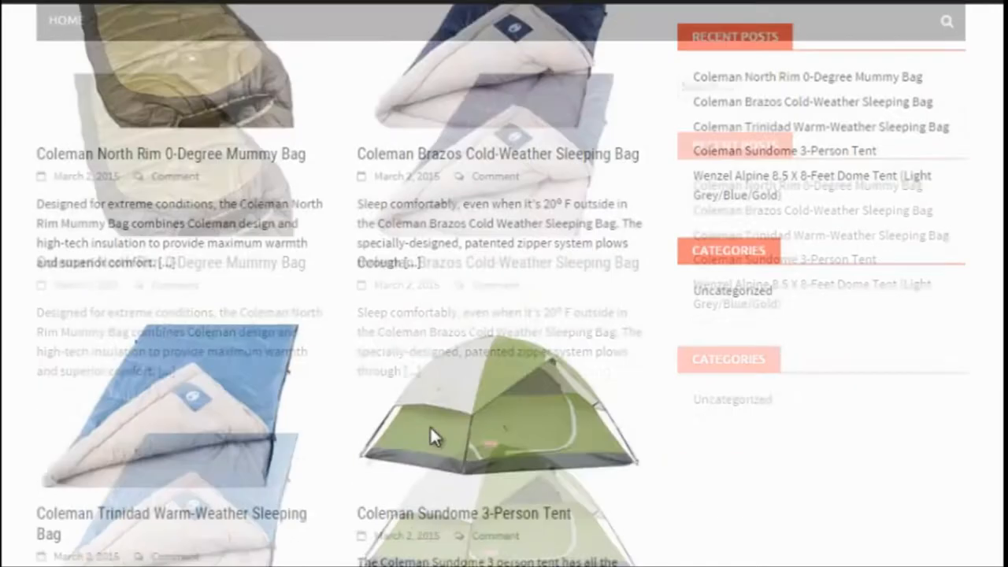
View the Coleman Sundome 3-Person Tent post's price, buy button and customer reviews, then return to its top
click(463, 513)
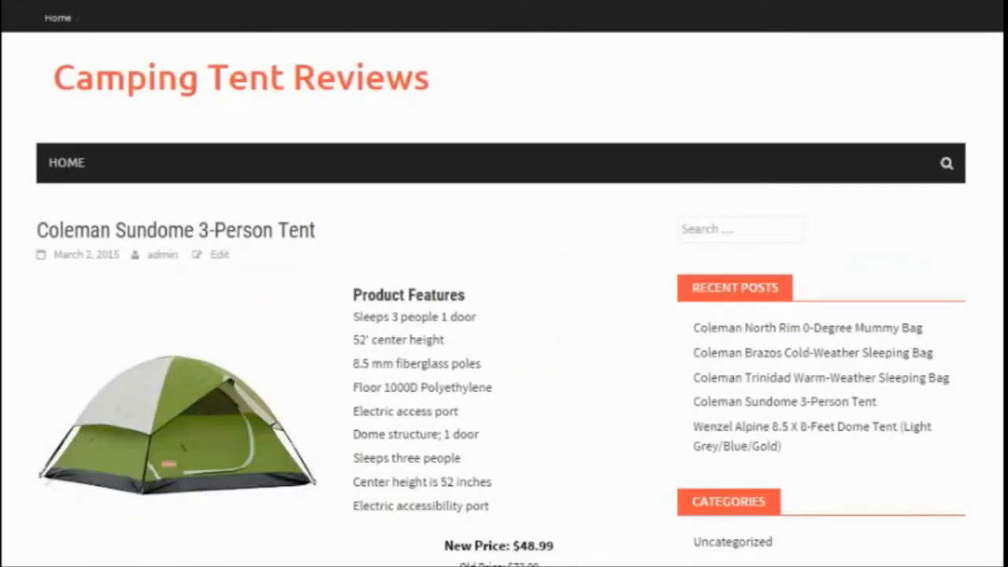
scroll(down, 3)
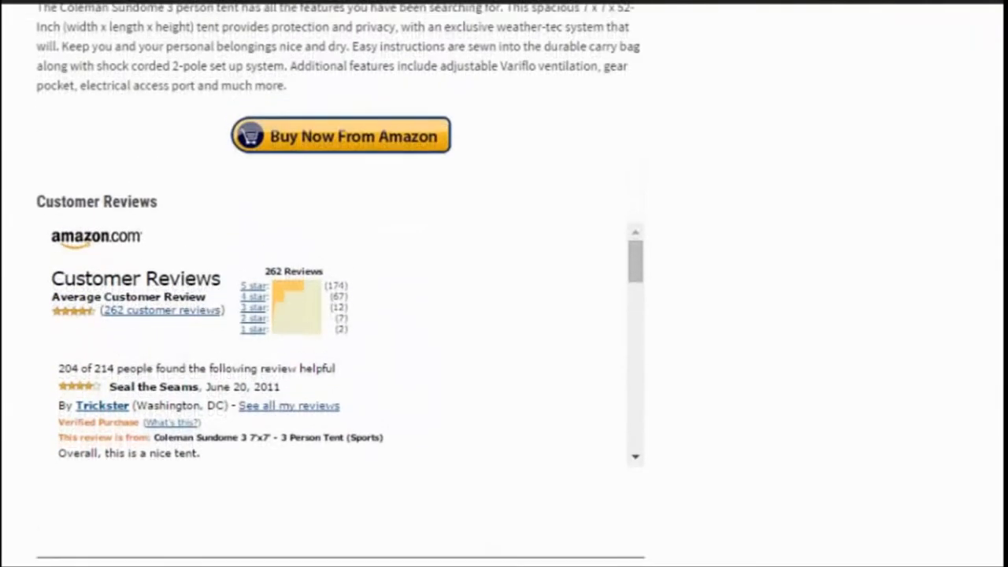
scroll(up, 3)
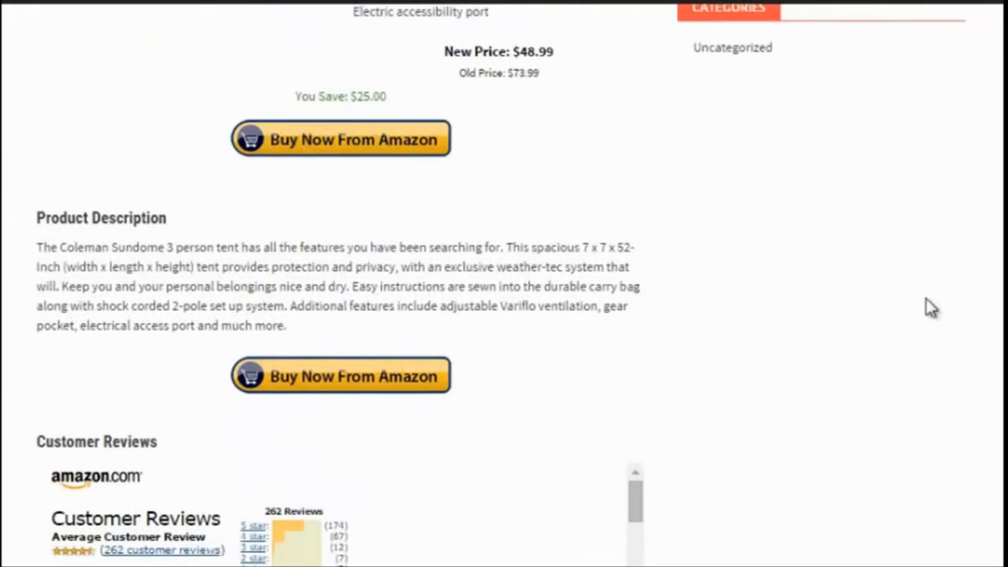
scroll(up, 3)
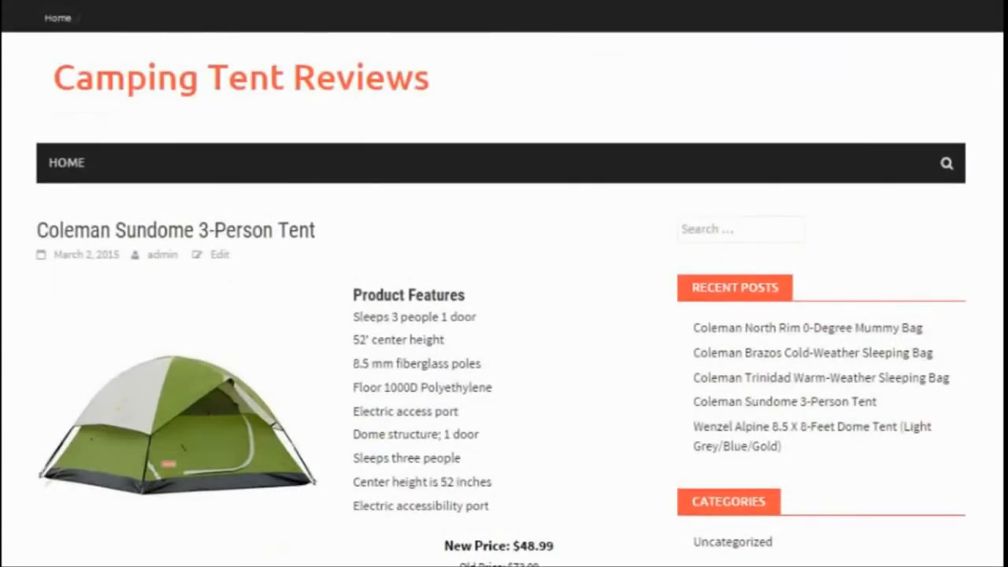
mouse_move(589, 239)
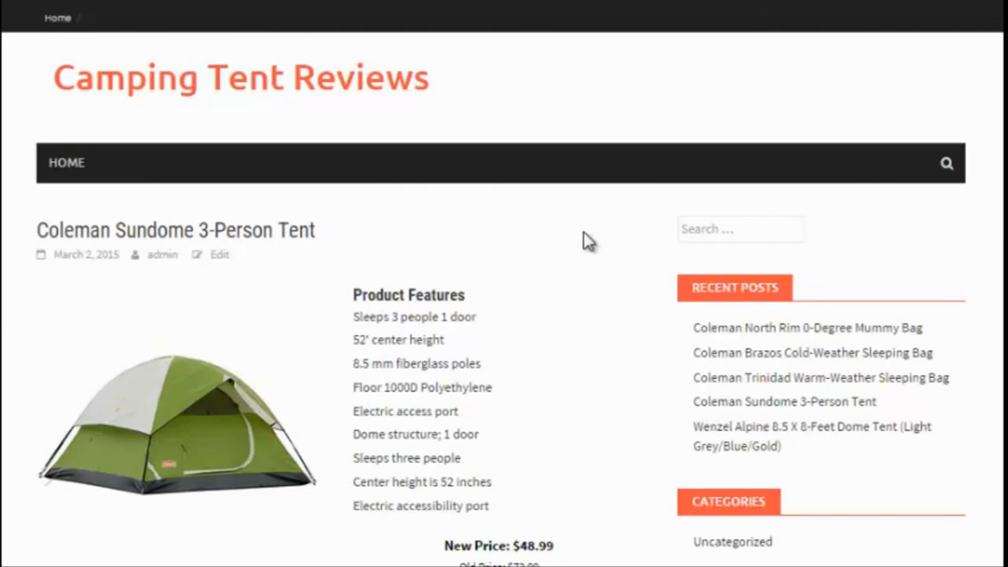
scroll(down, 3)
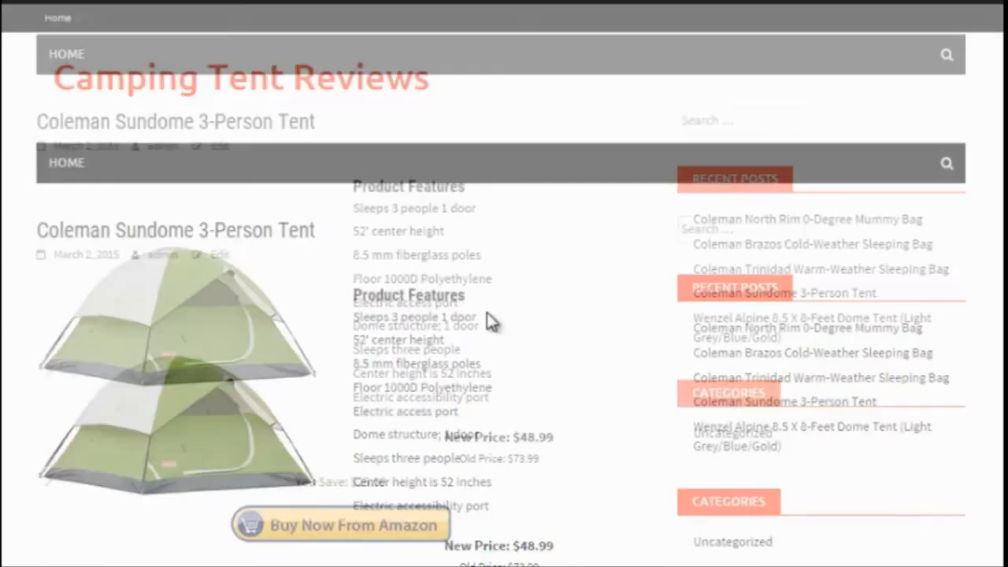
scroll(down, 3)
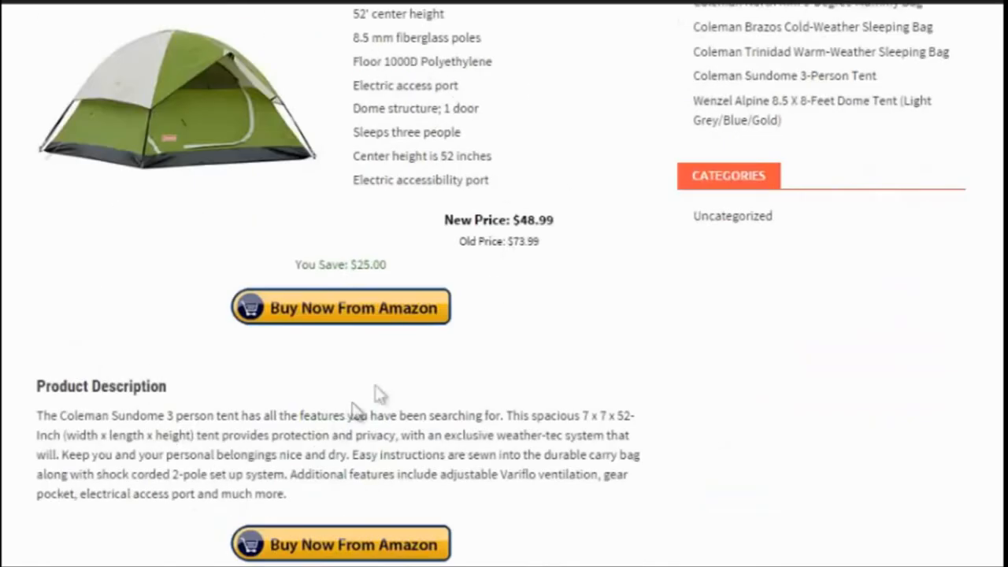
mouse_move(542, 340)
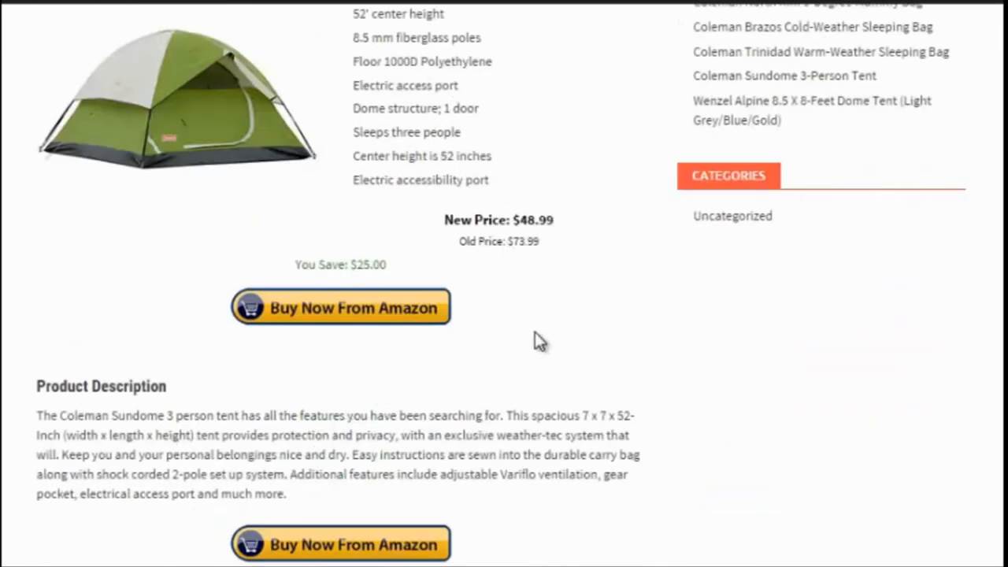
scroll(up, 3)
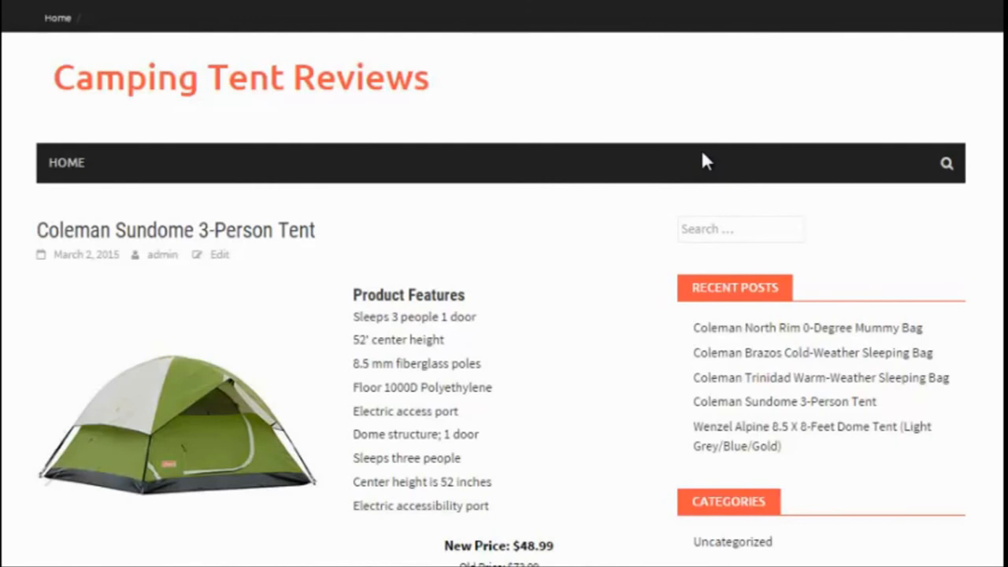
mouse_move(712, 85)
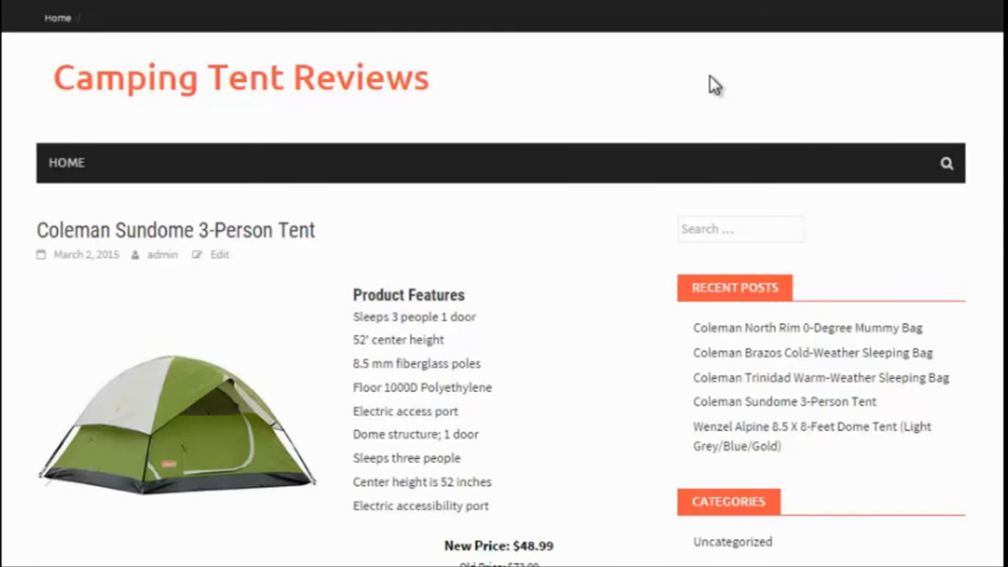
mouse_move(712, 82)
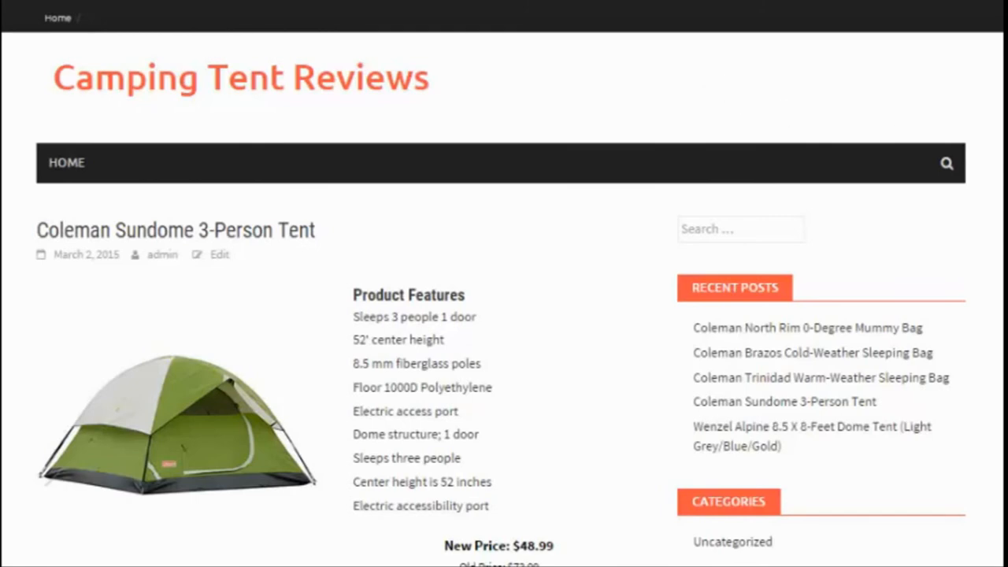